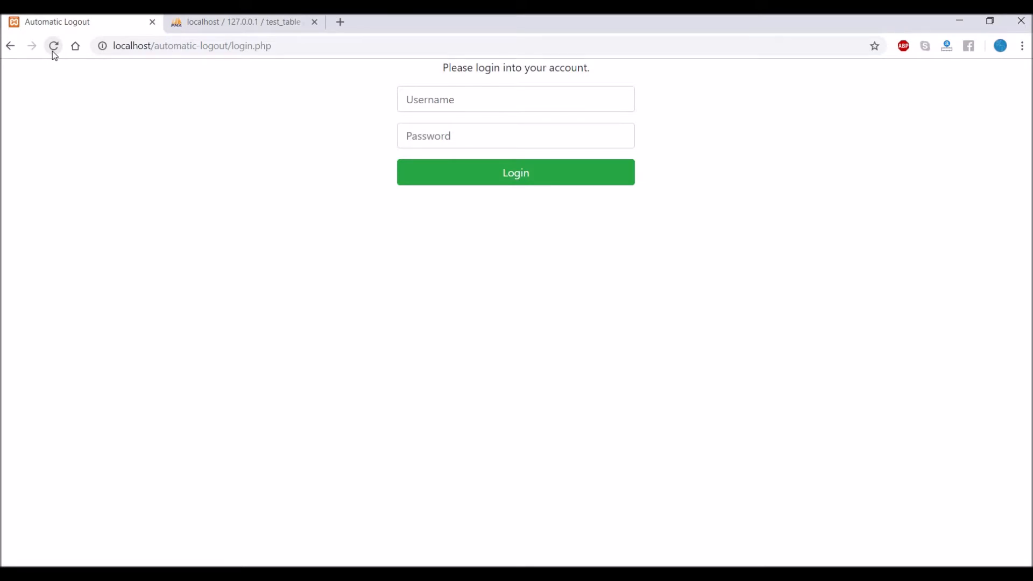
- Reload the login page and review login.php's POST check
click(515, 99)
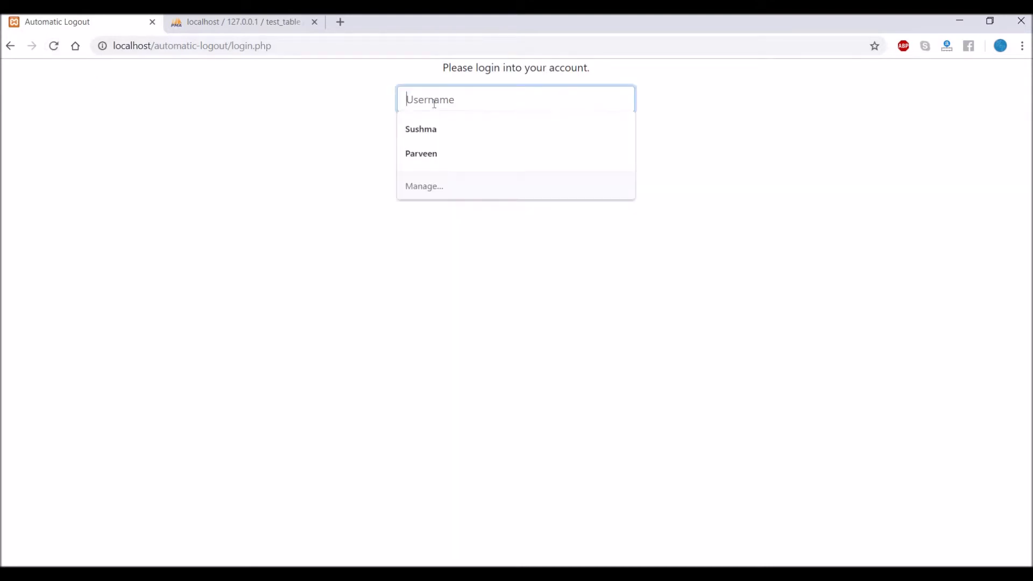
click(241, 22)
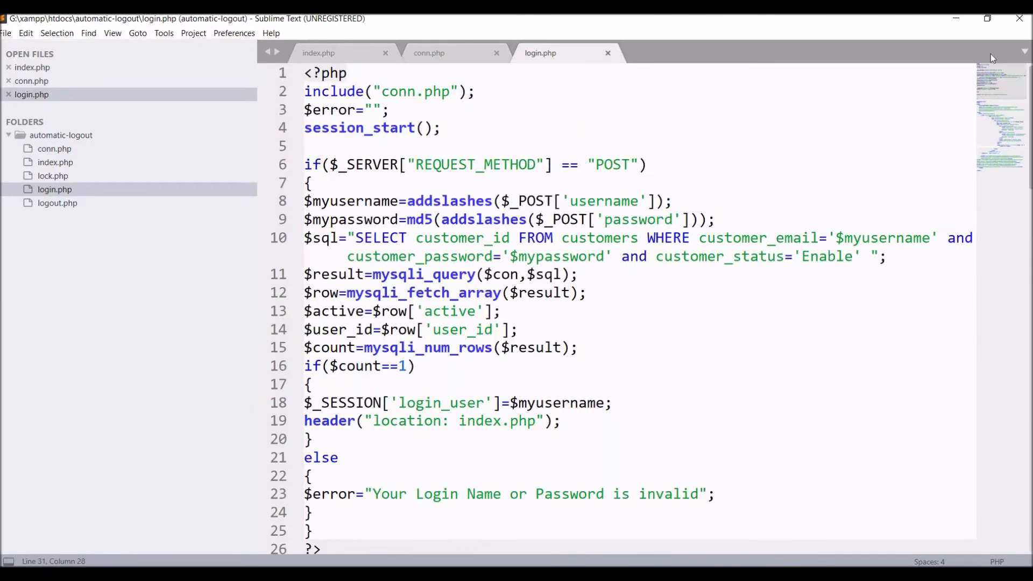
click(600, 165)
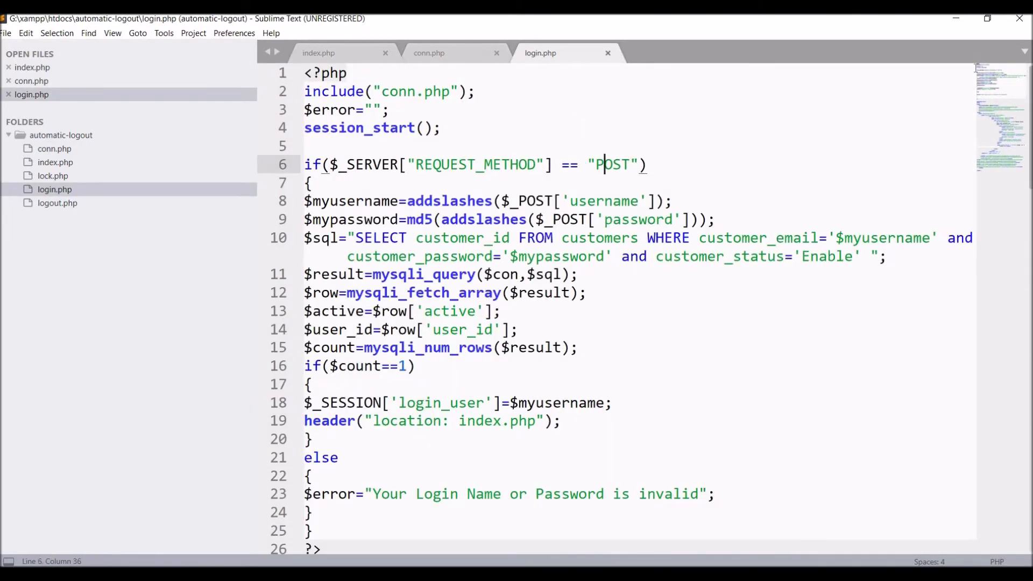
scroll(down, 3)
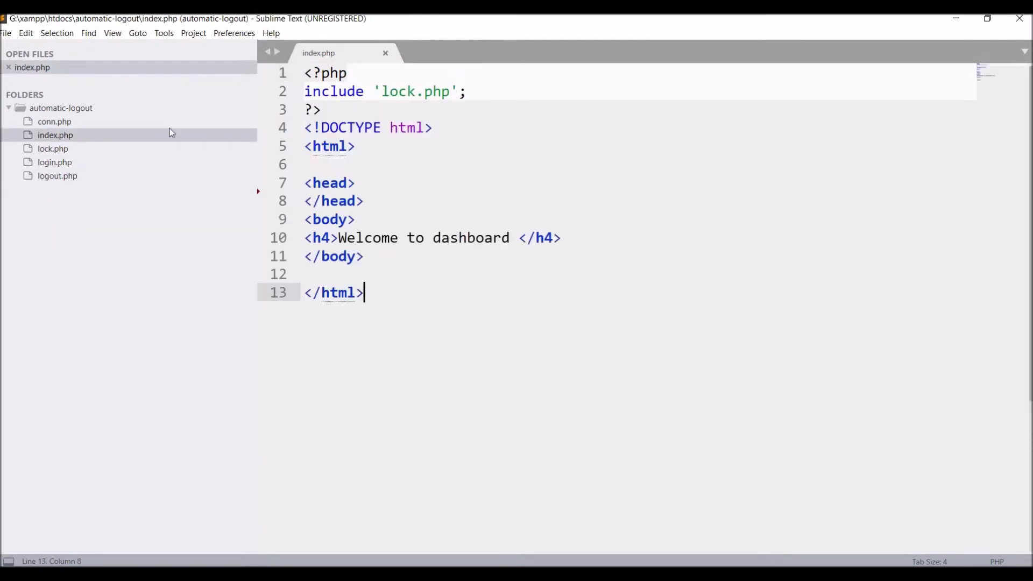
- Review lock.php's login_user session check, then save a blank line in index.php's head
double_click(52, 161)
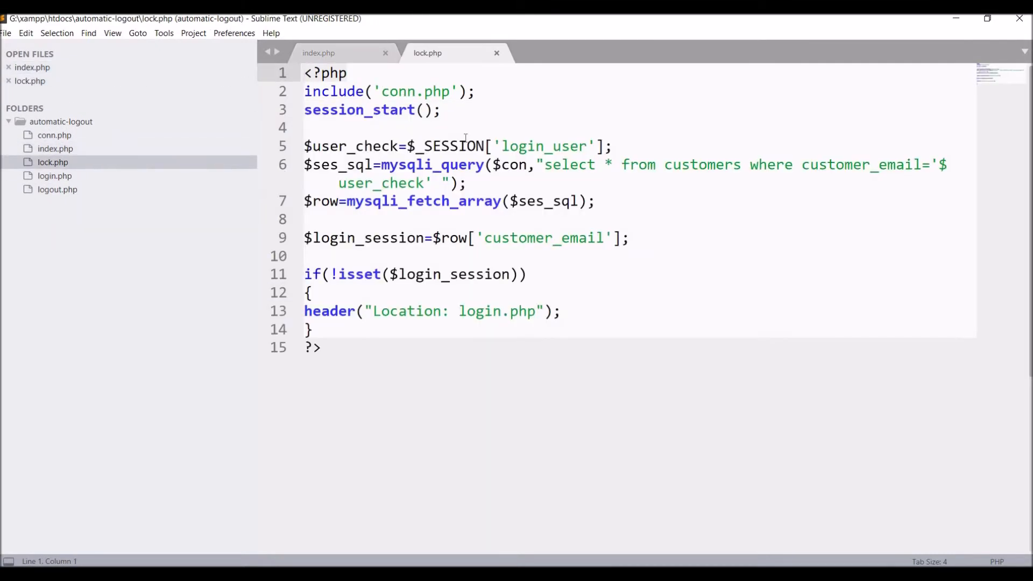
double_click(543, 145)
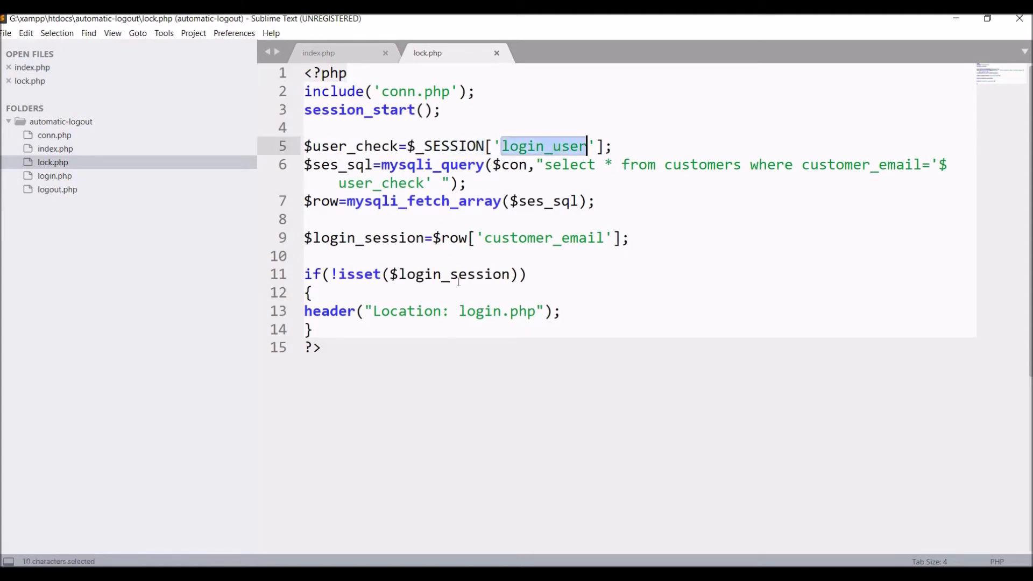
double_click(480, 311)
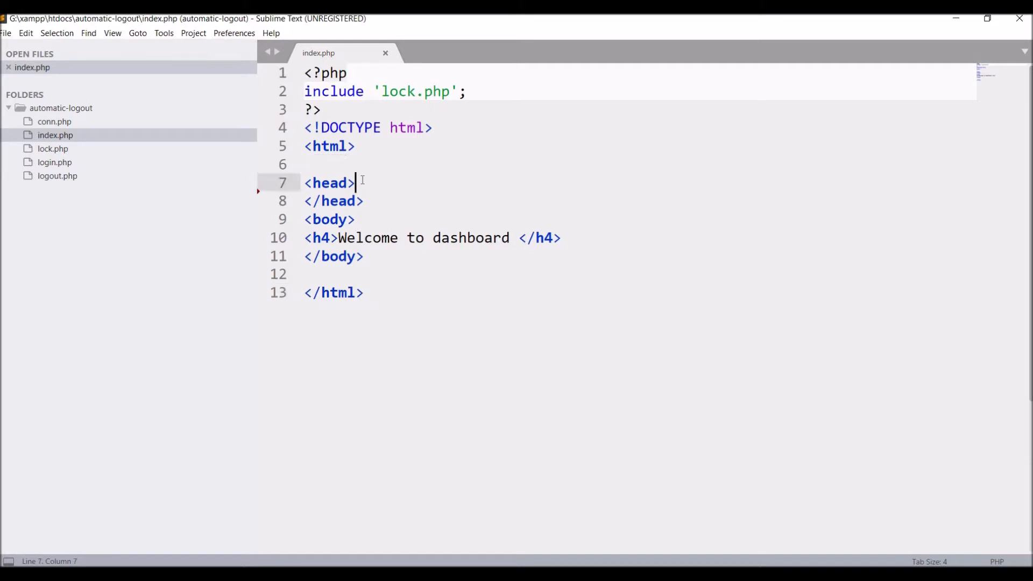
key(enter)
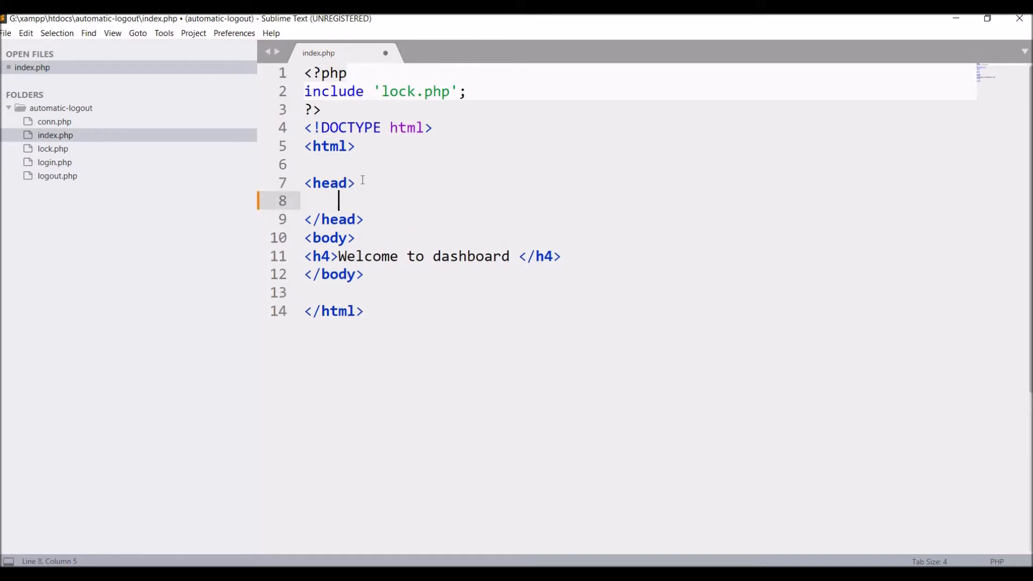
key(ctrl+s)
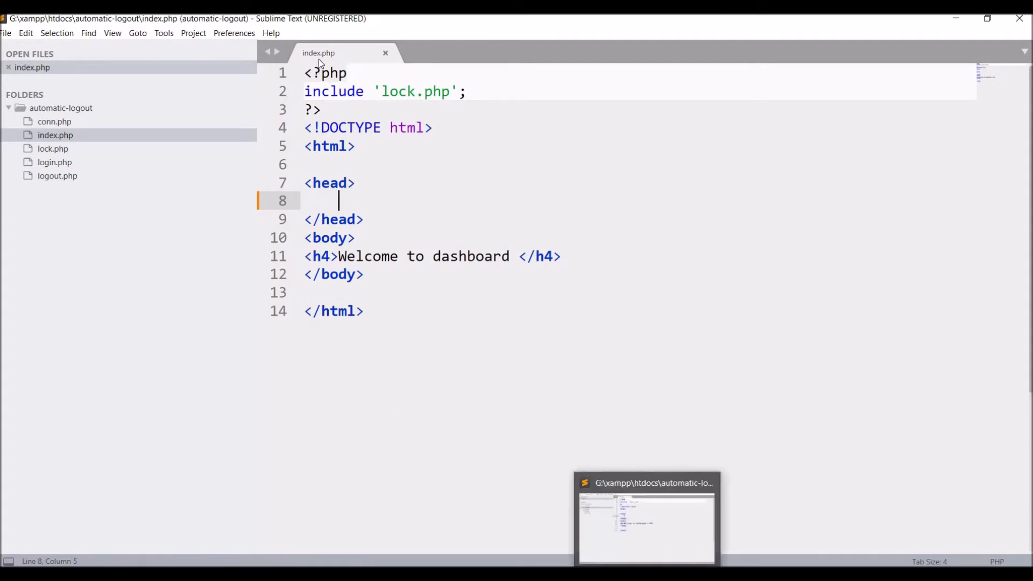
- Insert <meta http-equiv="refresh" content="60;url=logout.php" /> under <head> and highlight its parts
text(<meta http-equiv="refresh" content="60;url=logout.php" />)
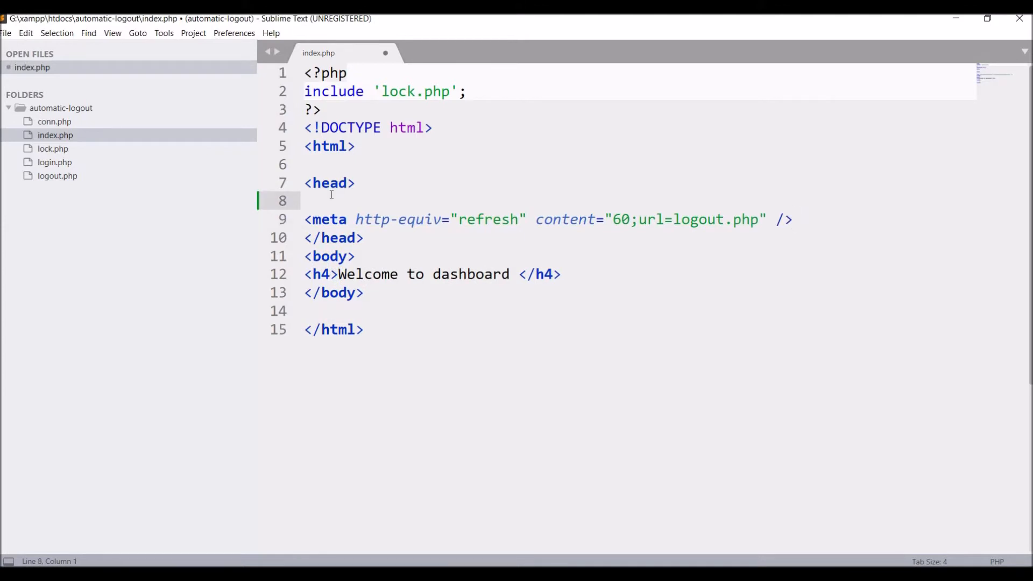
double_click(327, 201)
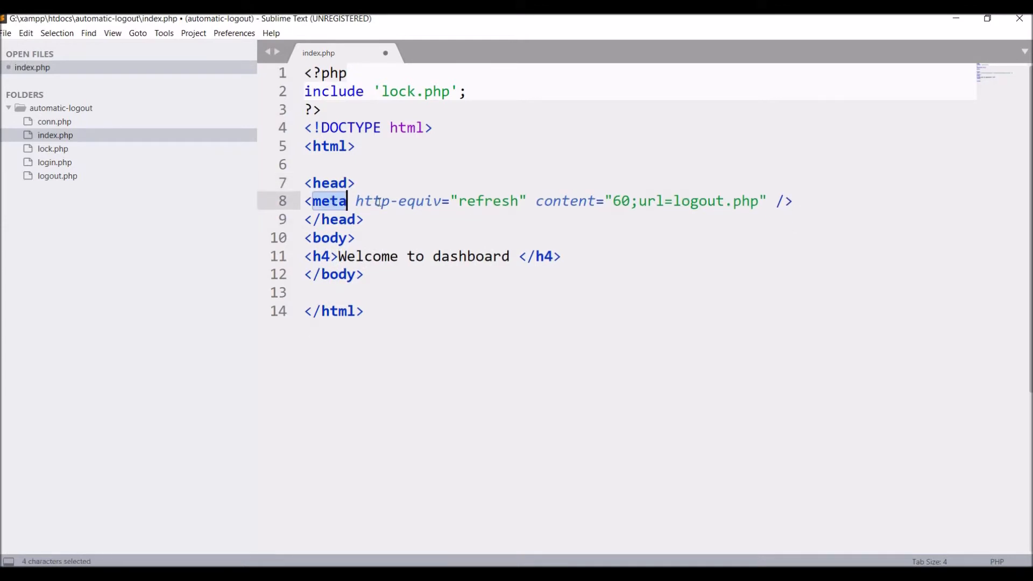
double_click(419, 201)
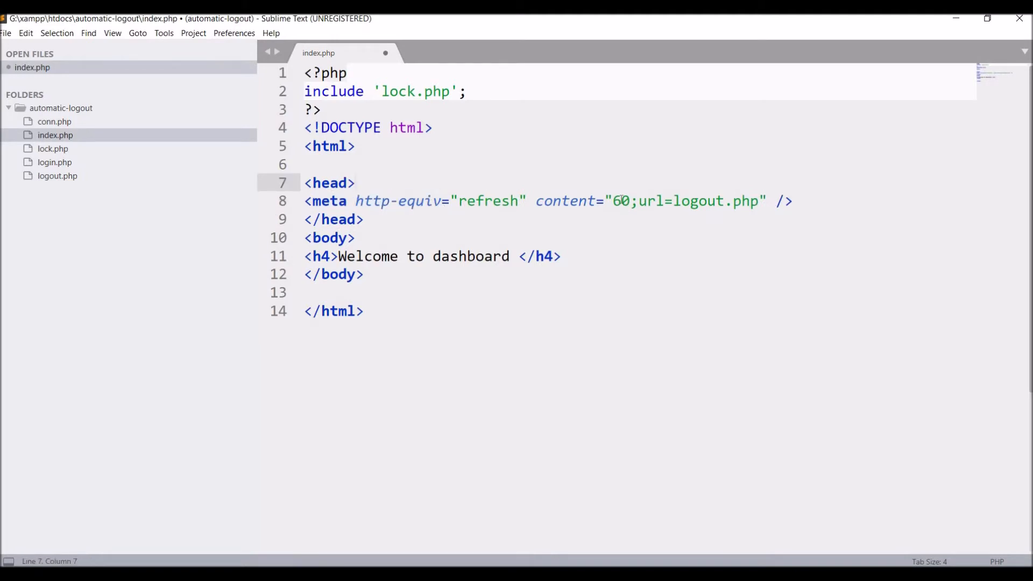
double_click(651, 201)
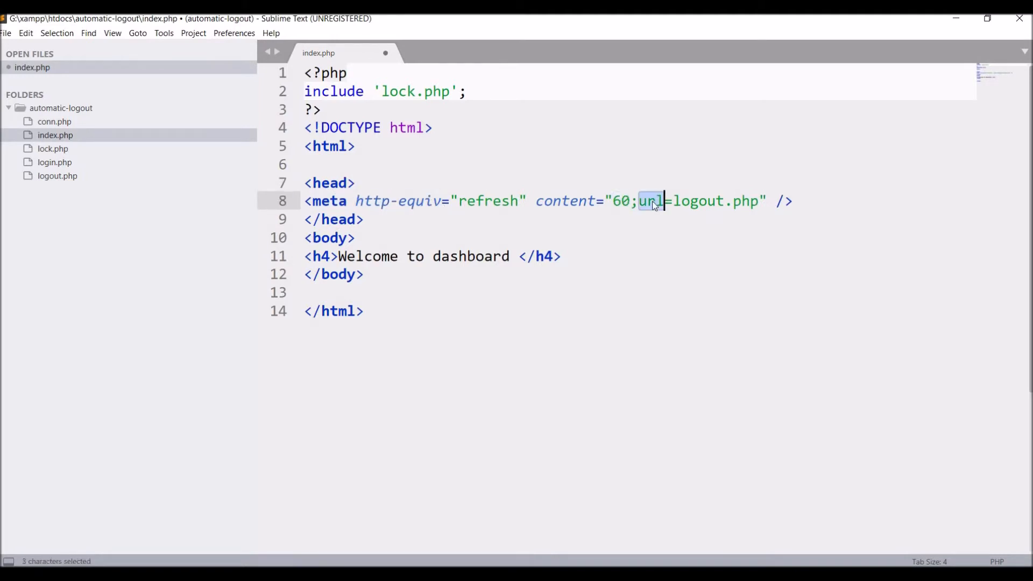
double_click(696, 200)
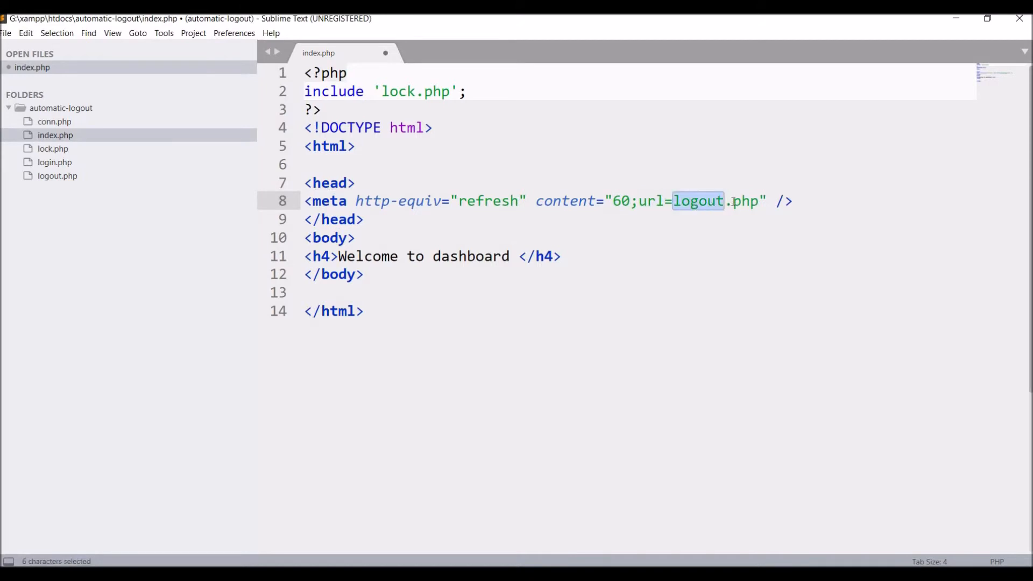
- Add a comment above the refresh tag converting minutes to seconds (15*60)
double_click(619, 200)
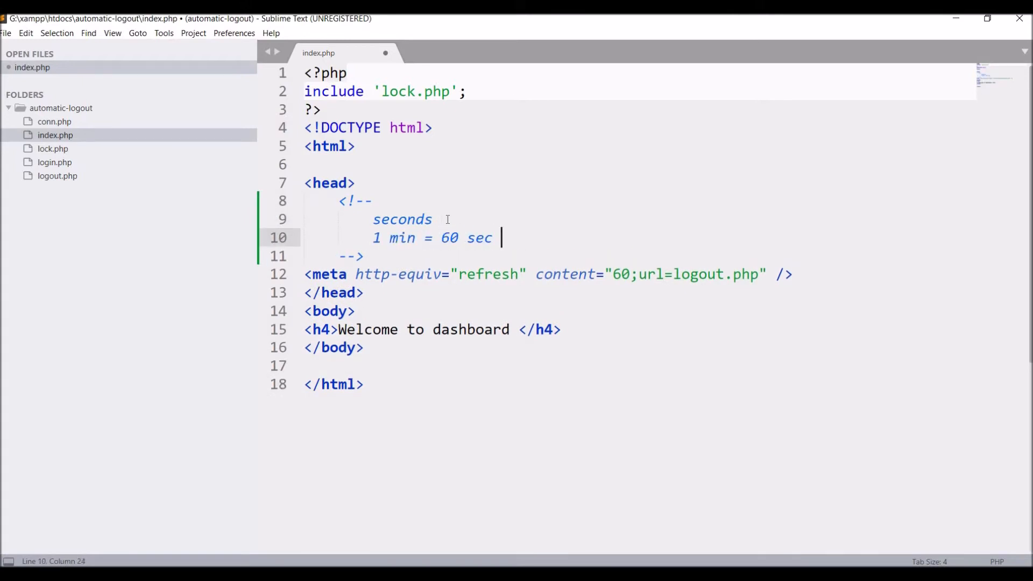
text(15 =)
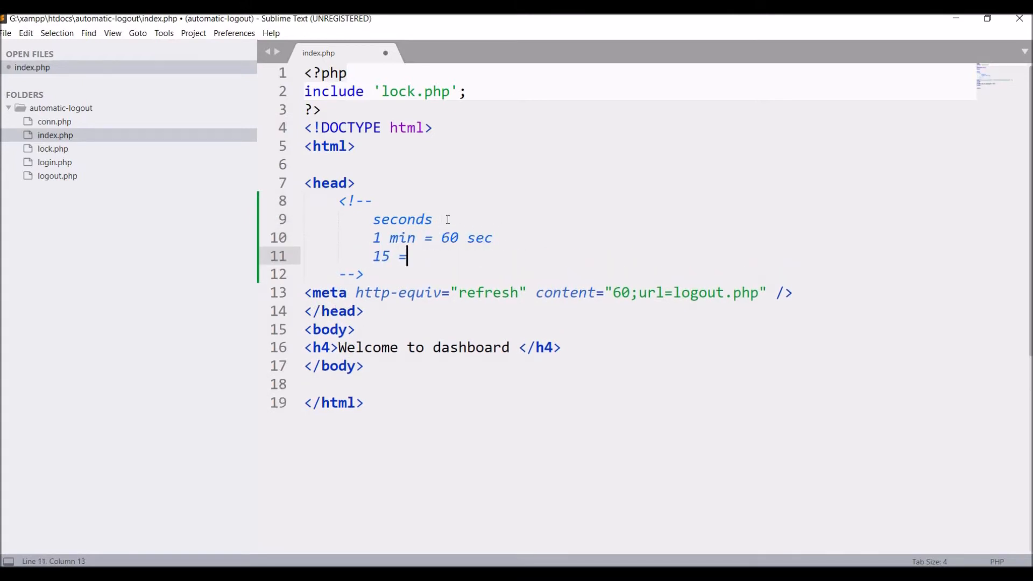
text(15*60 =9)
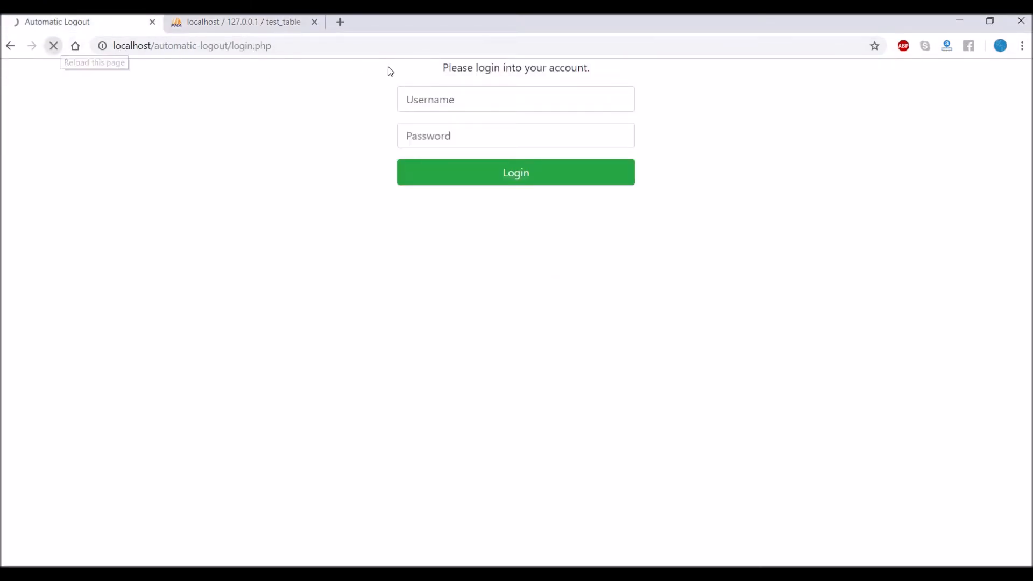
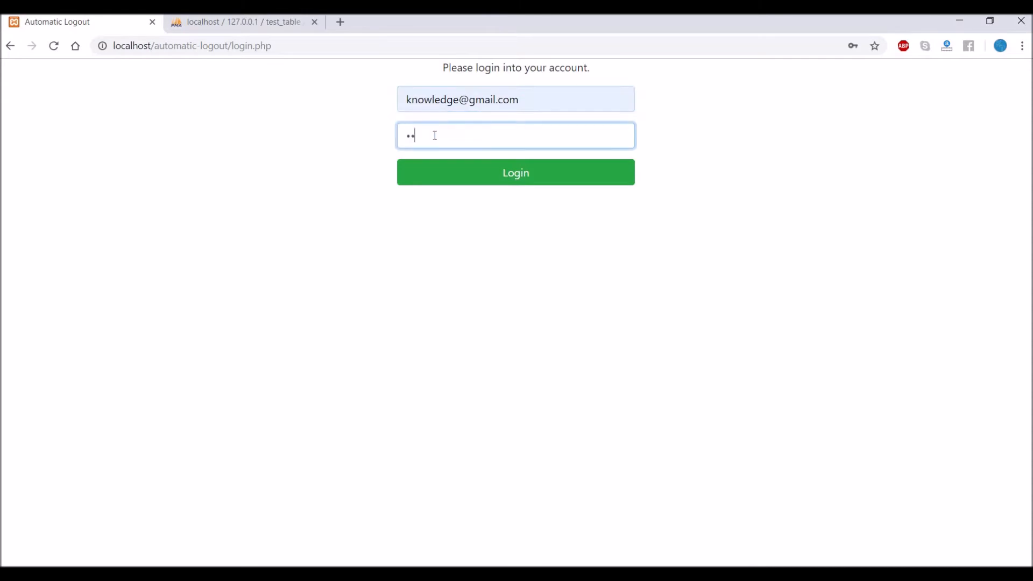
click(516, 173)
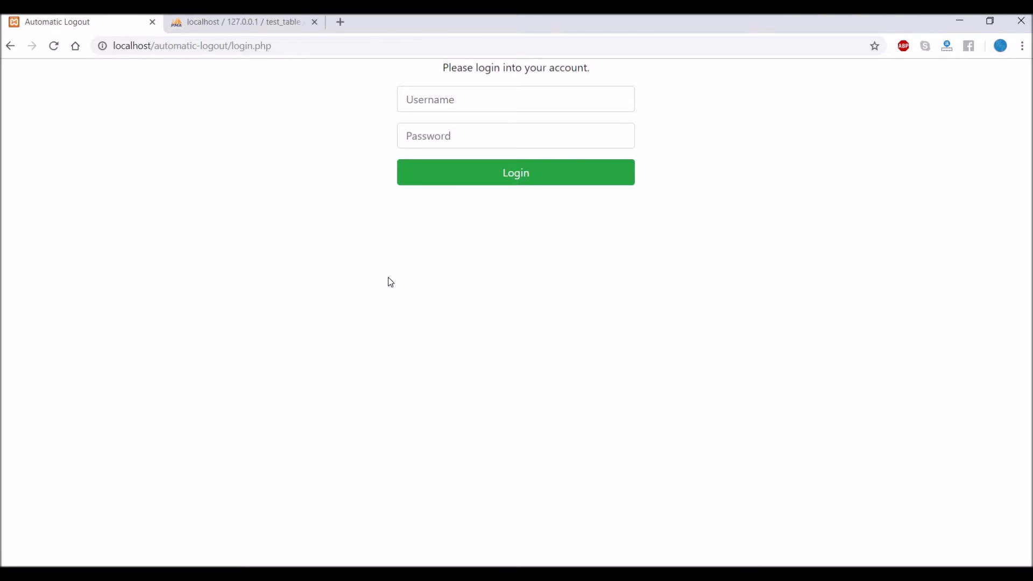
mouse_move(606, 343)
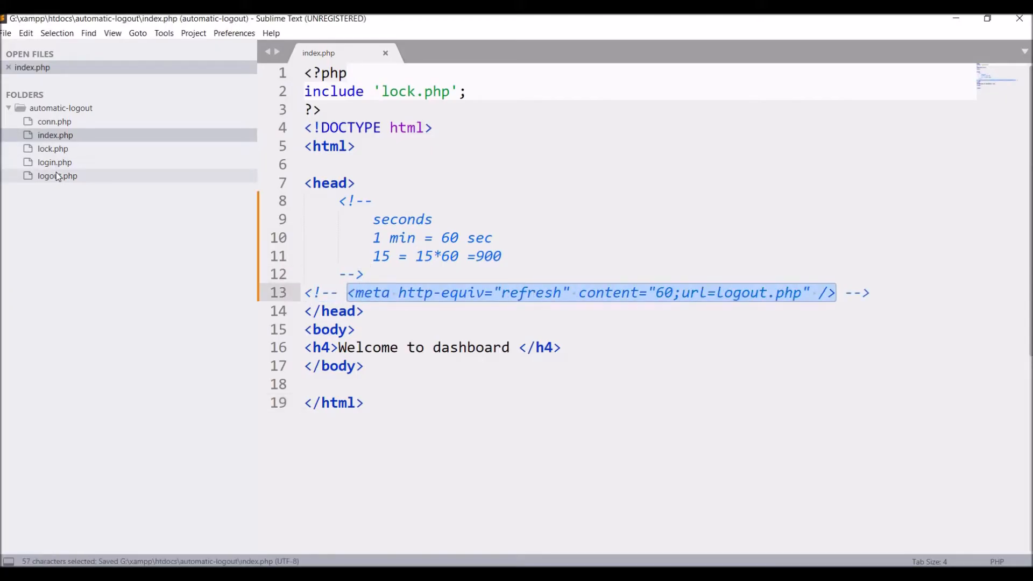
- Copy login.php's jQuery script tag into index.php's body, add a script block, and save
click(54, 162)
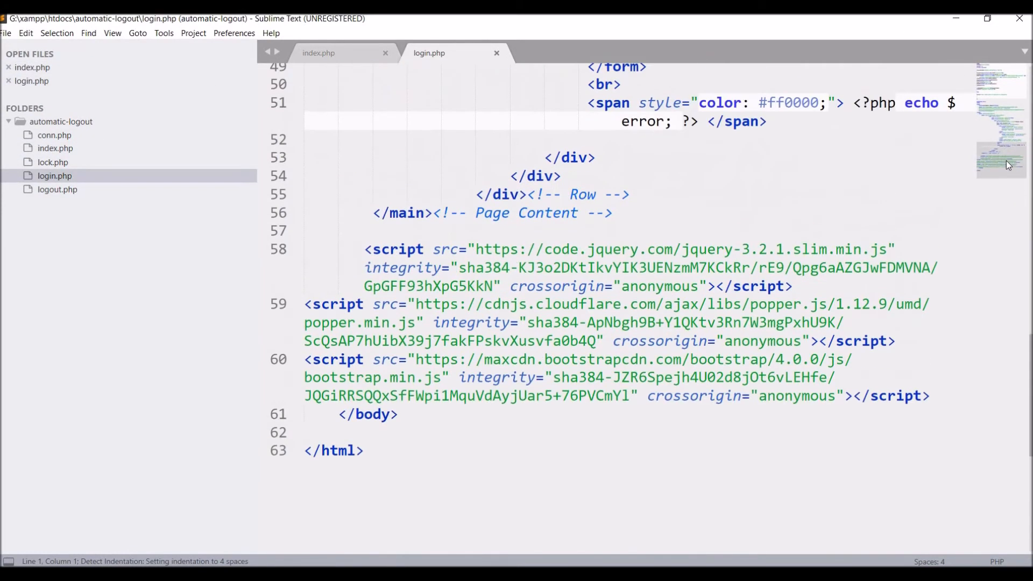
double_click(764, 286)
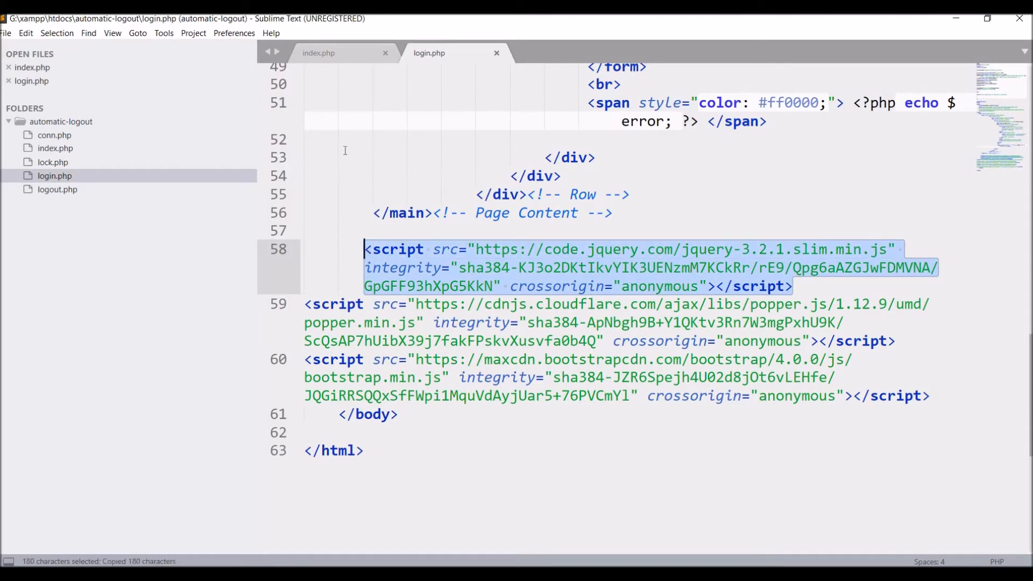
click(319, 53)
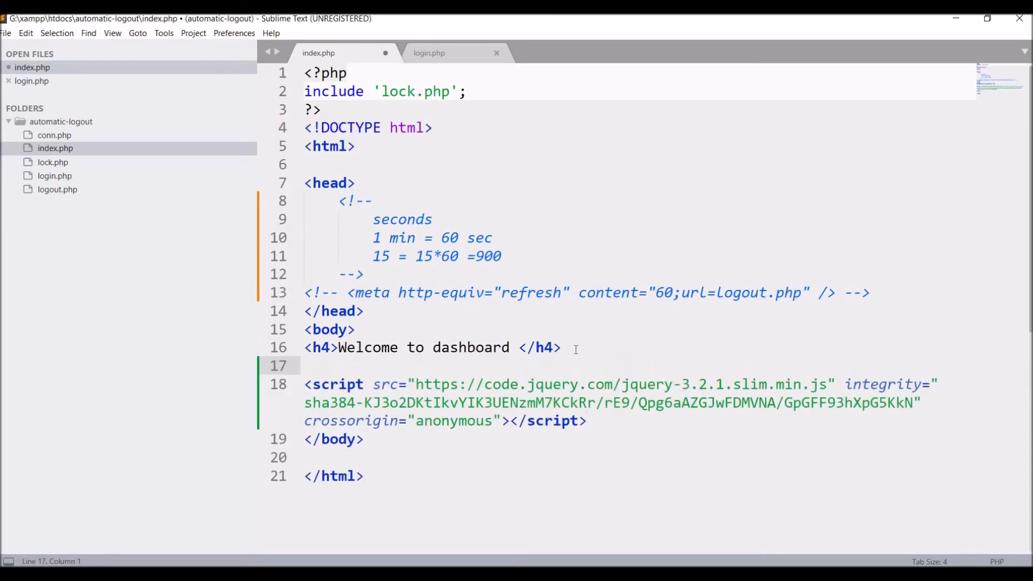
key(ctrl+s)
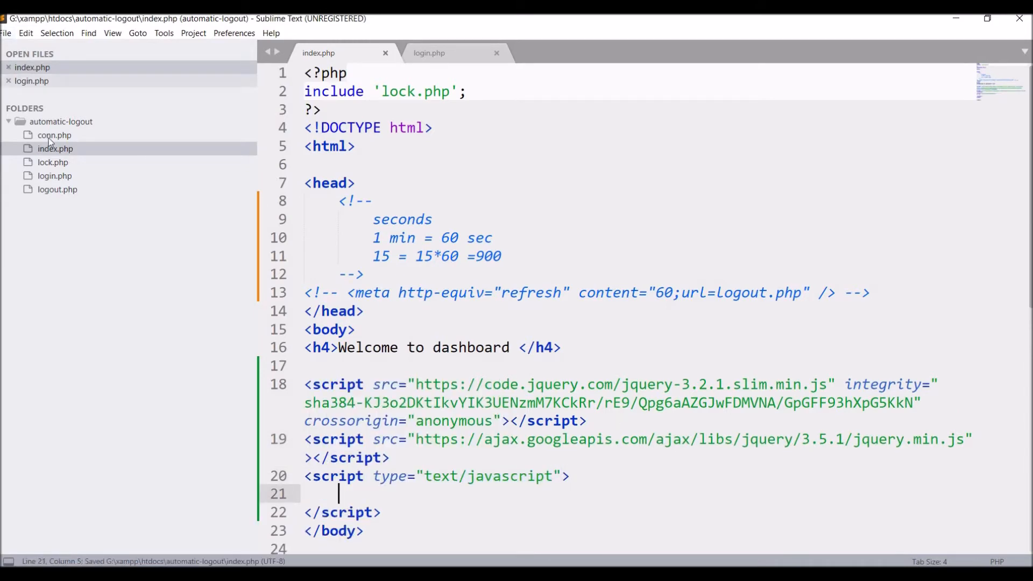
click(428, 53)
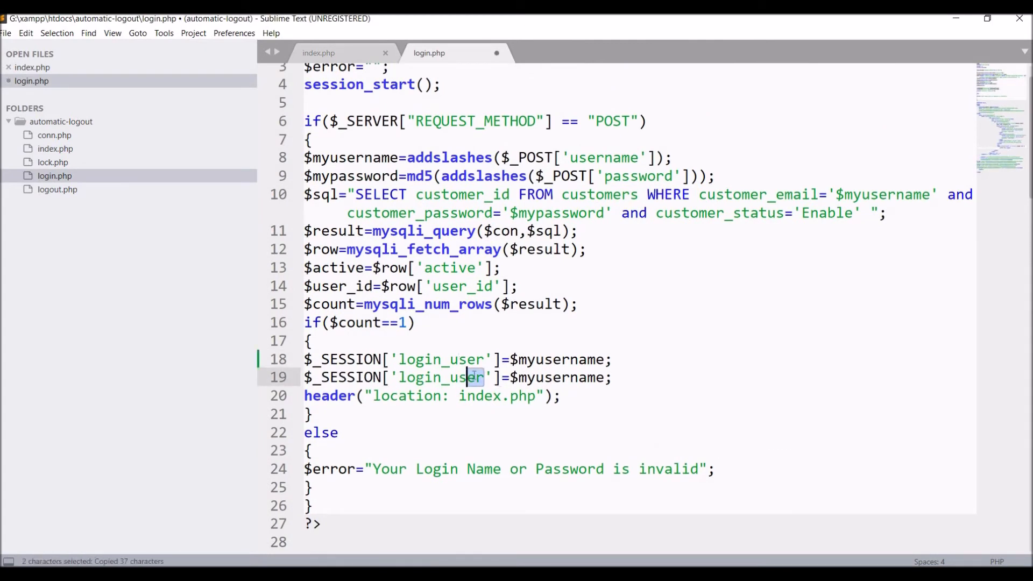
- Duplicate the login_user session line as login_user_time set to time(), and save
click(484, 377)
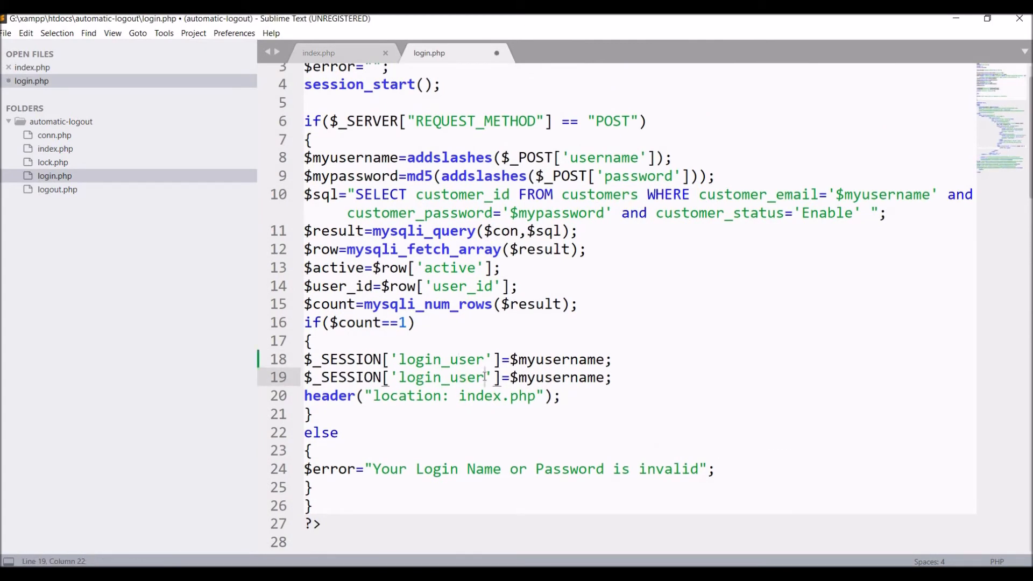
text(_time)
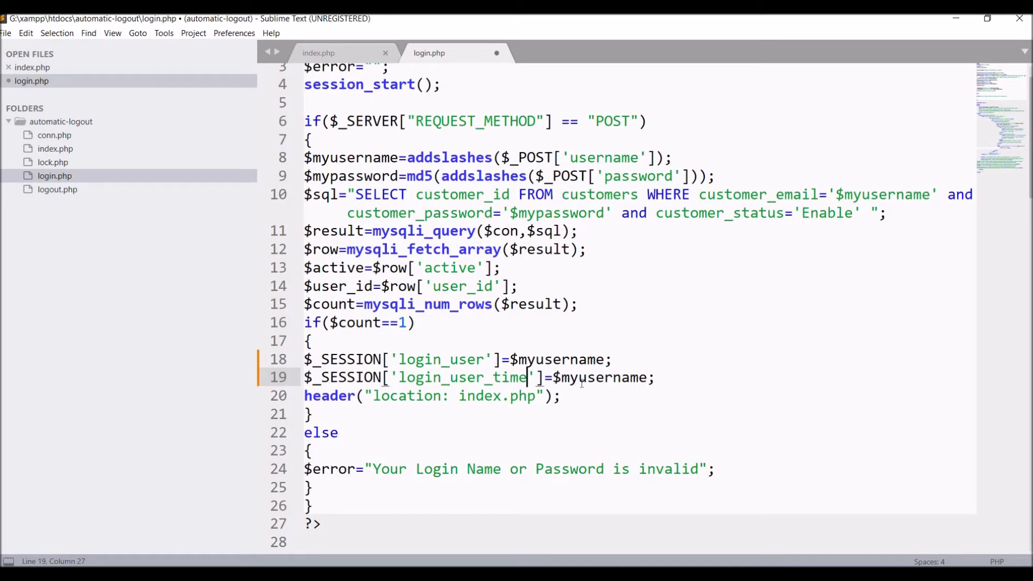
text(time()
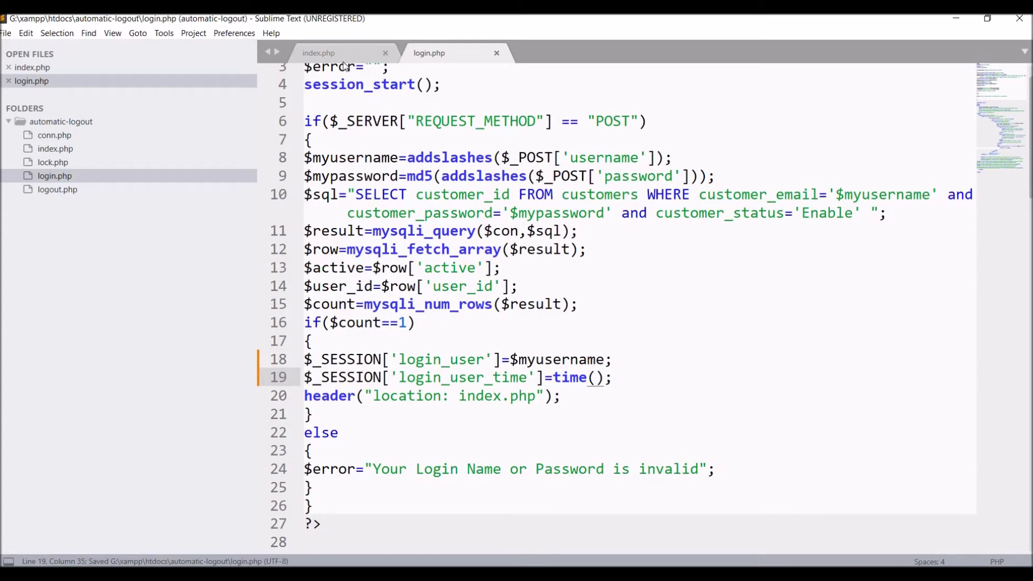
mouse_move(360, 58)
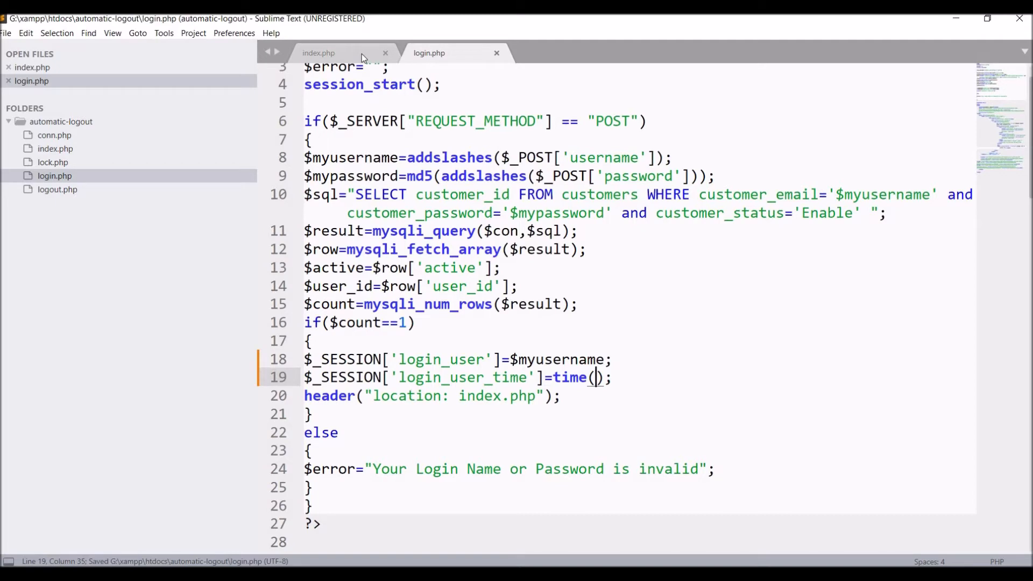
- Start a checkUserTime() function in index.php's script block
click(319, 52)
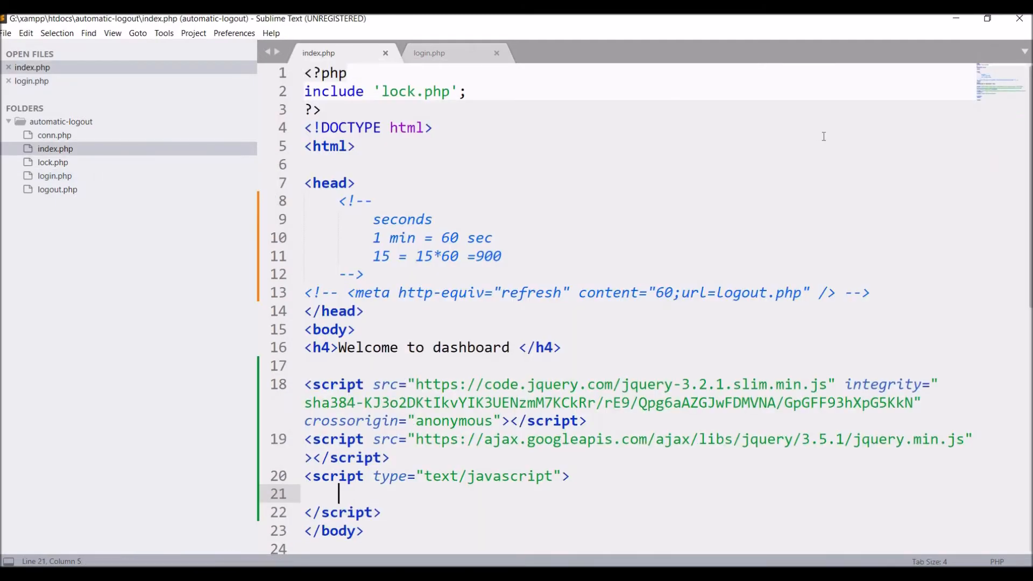
text(function)
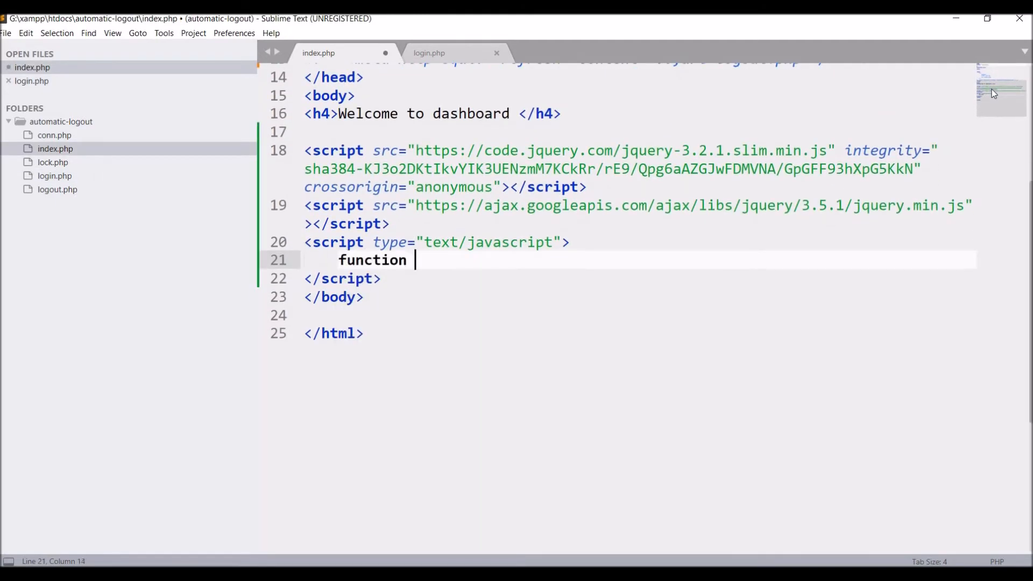
text(checkUserTime()
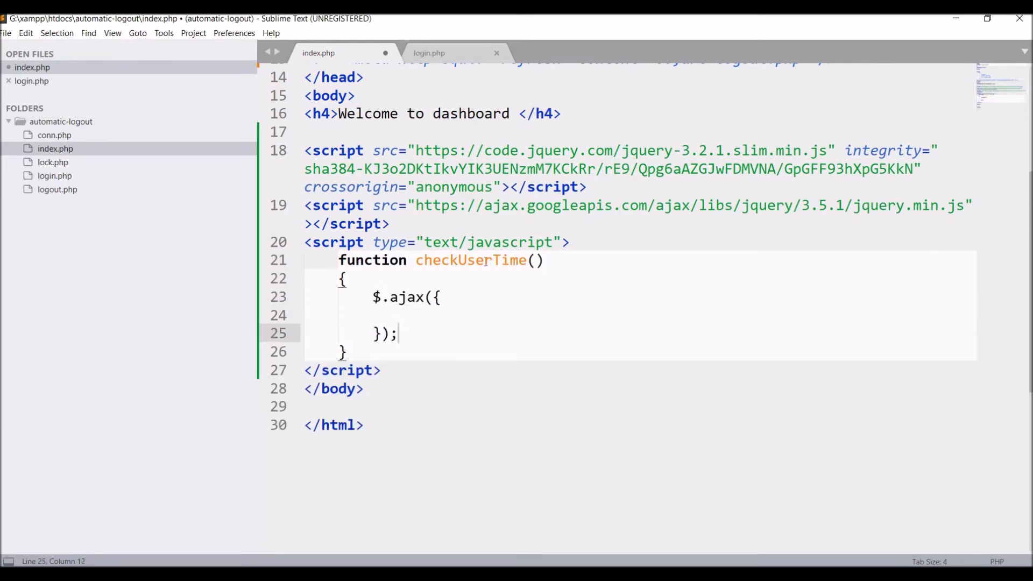
- Add a $.ajax POST to check-user-time.php with an empty success handler, and save
text(url:"",)
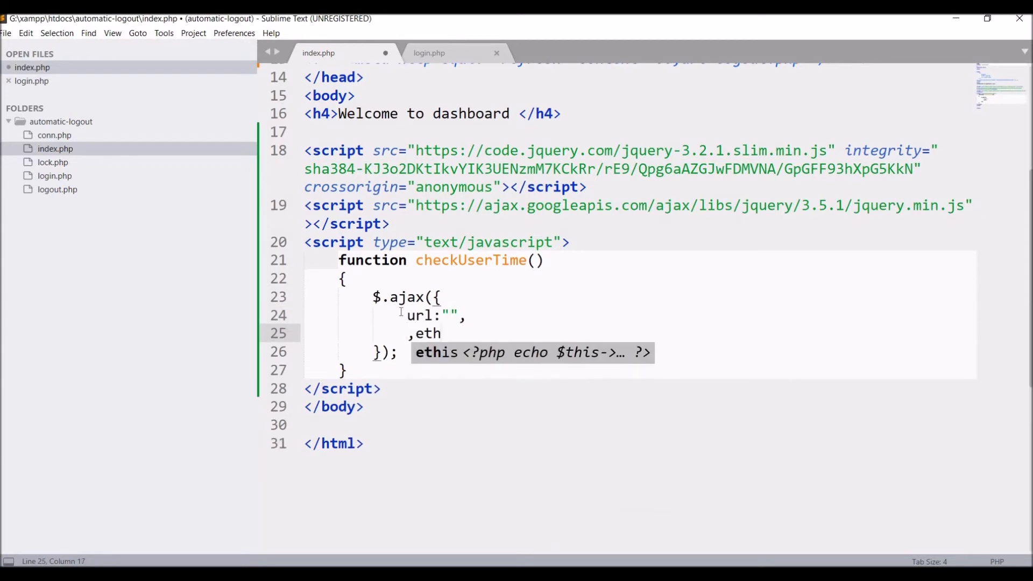
text(method:post",)
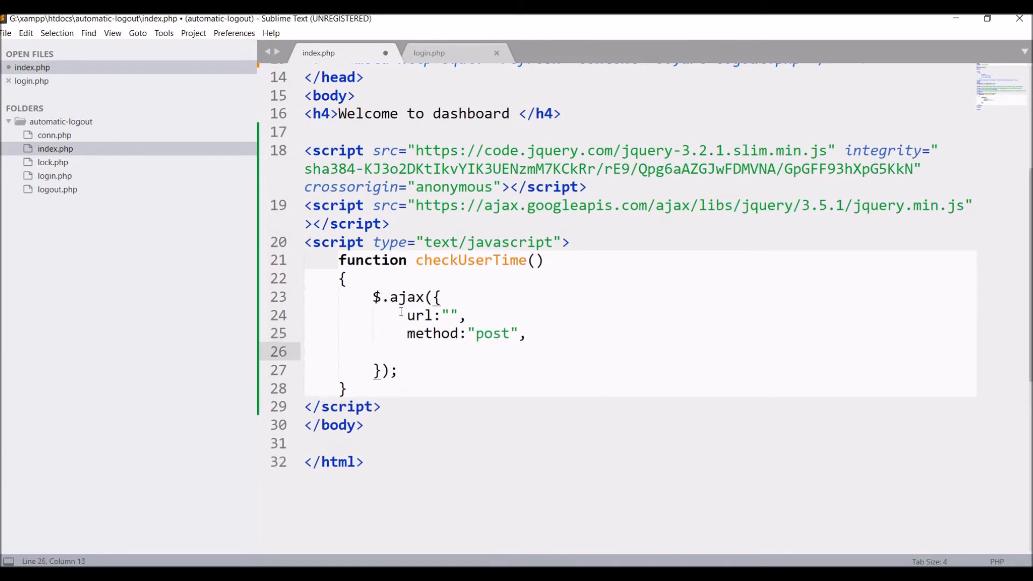
text(success:function(response)
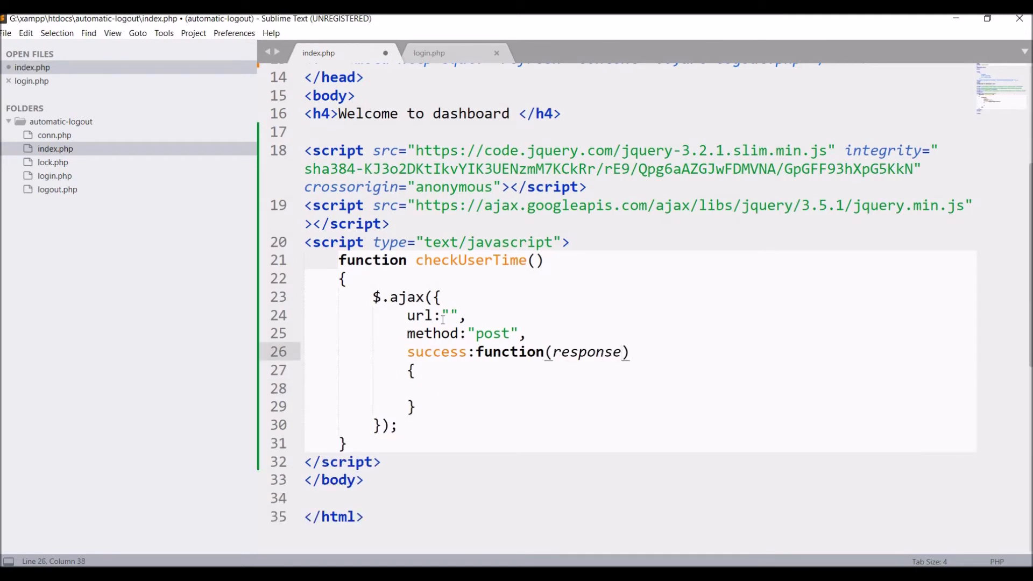
text(check-u)
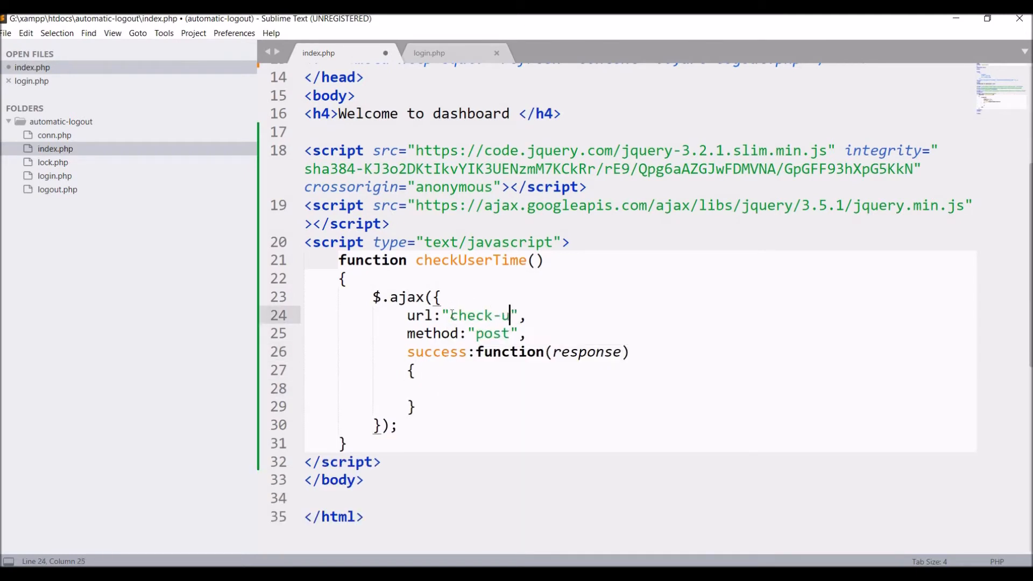
text(ser-time.php)
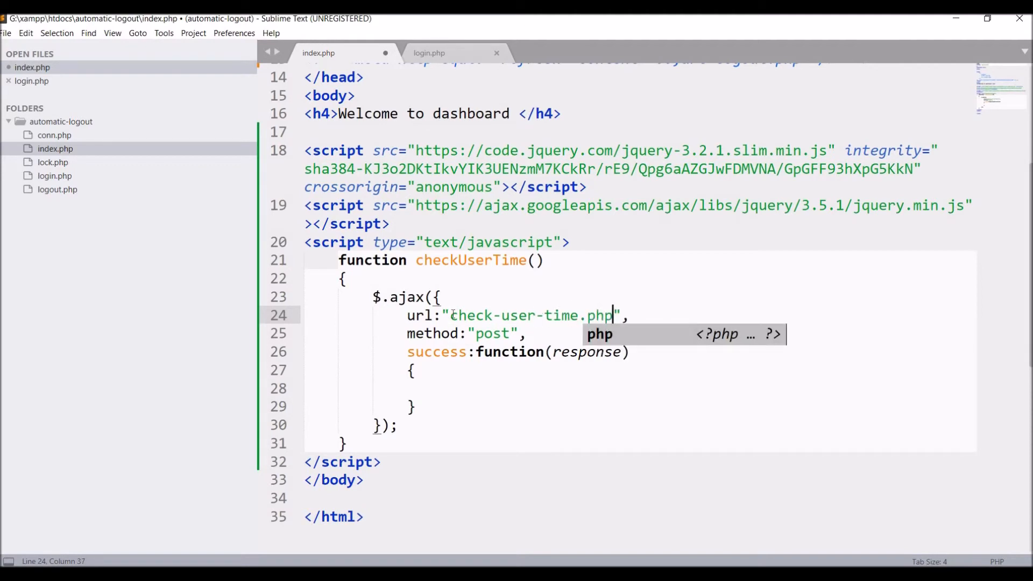
key(ctrl+s)
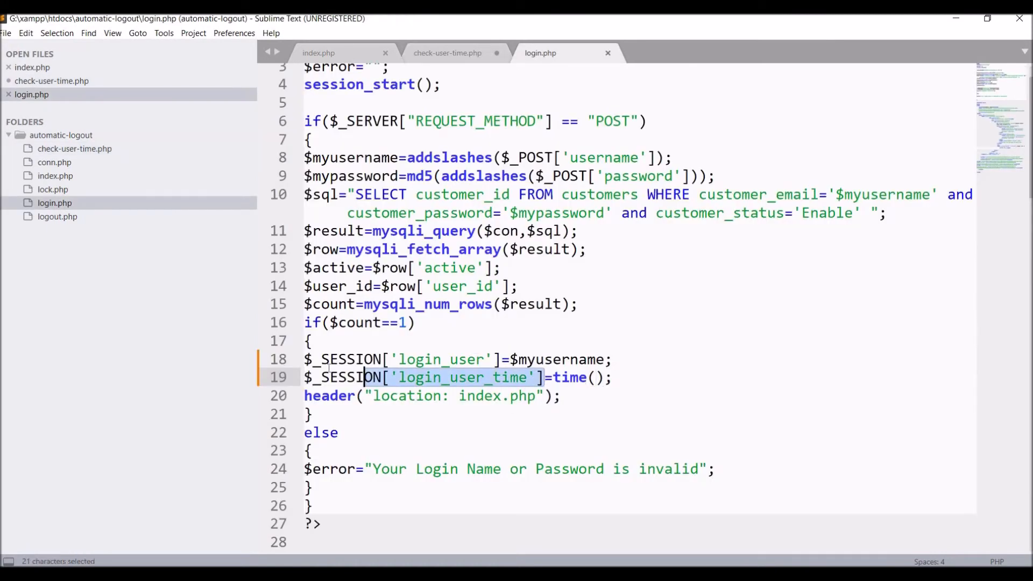
- Echo $_SESSION['login_user_time'] in check-user-time.php and alert(response) in index.php's success handler
click(447, 53)
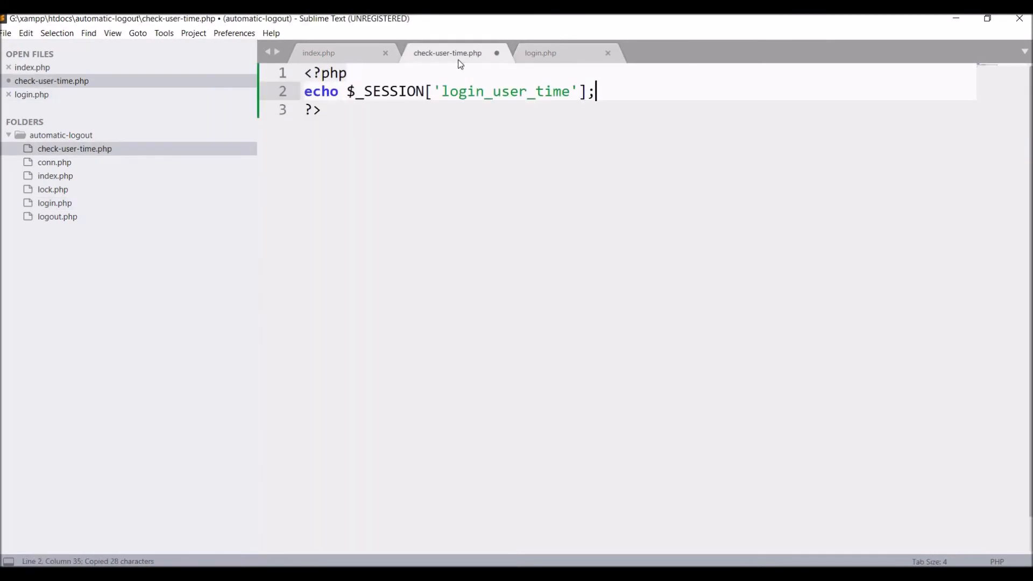
click(319, 53)
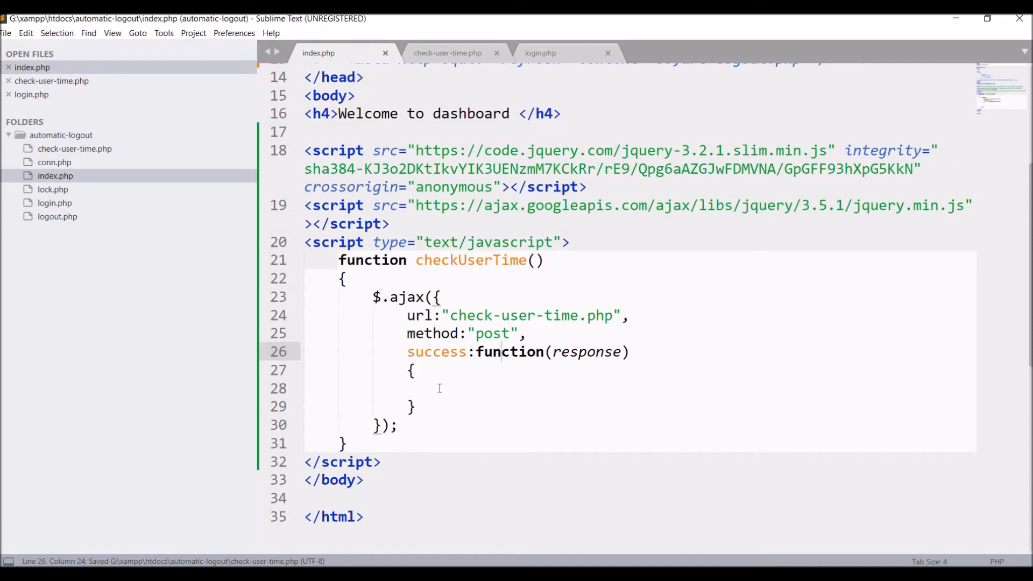
text(alert())
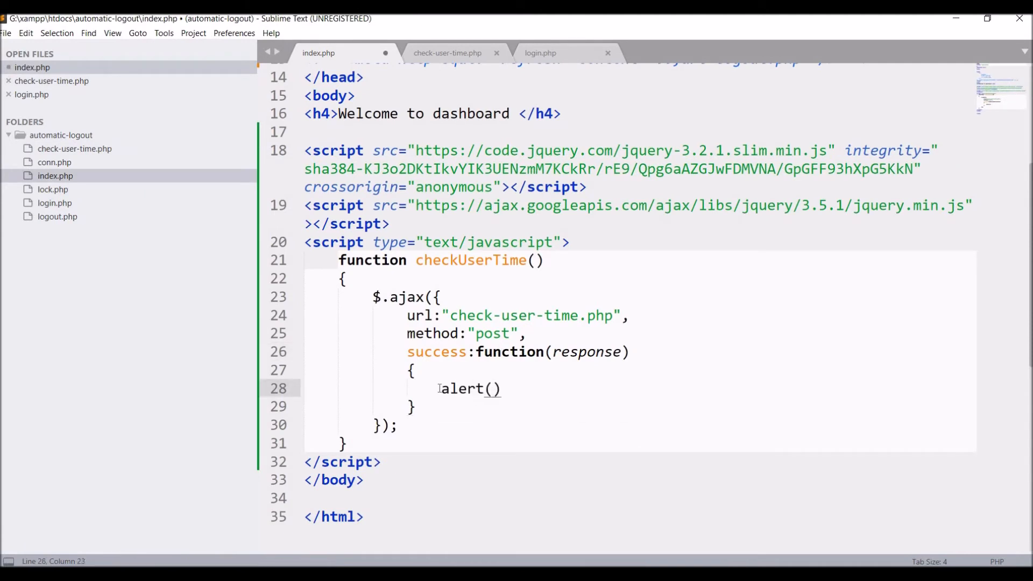
text(response)
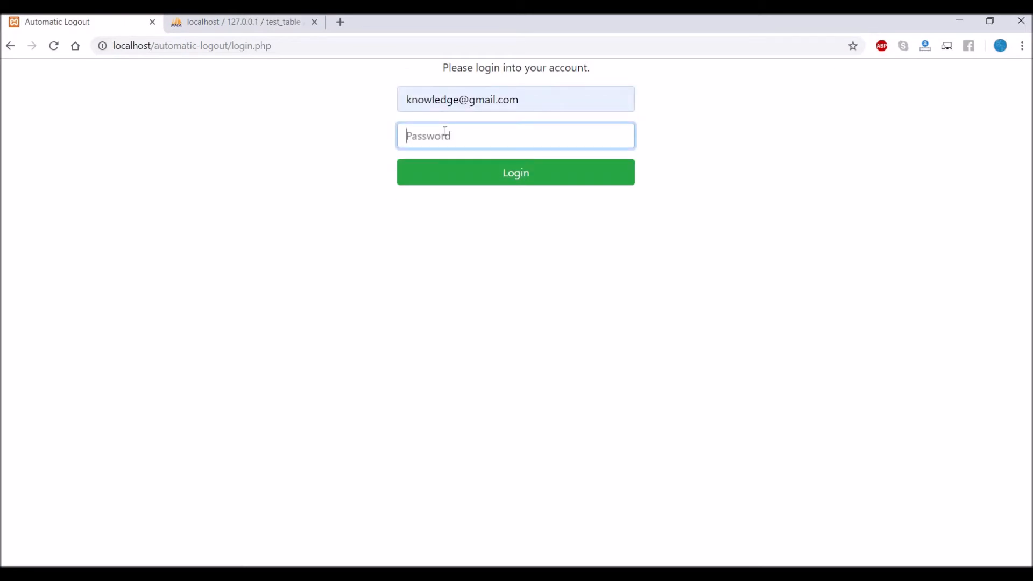
click(515, 172)
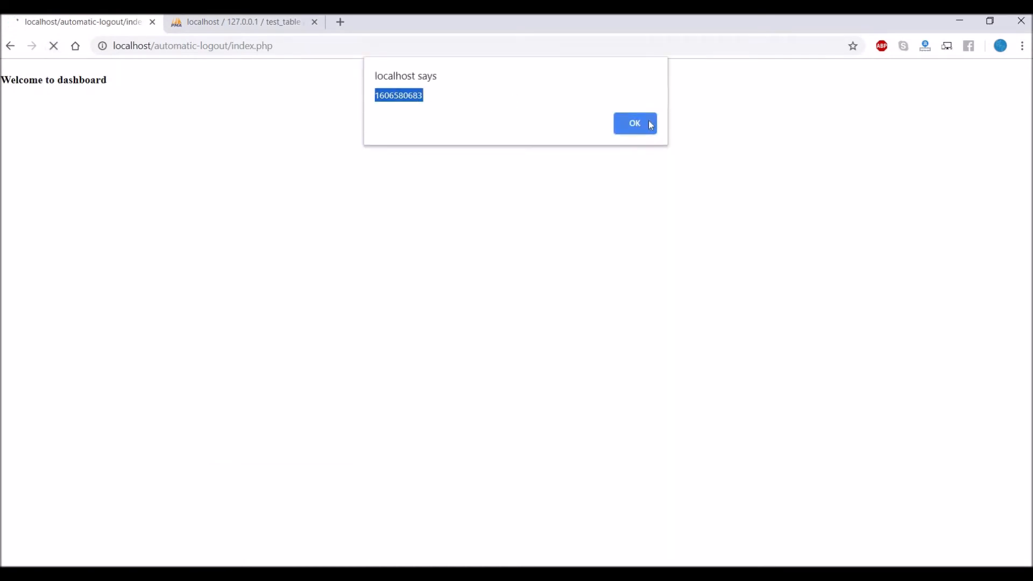
click(633, 124)
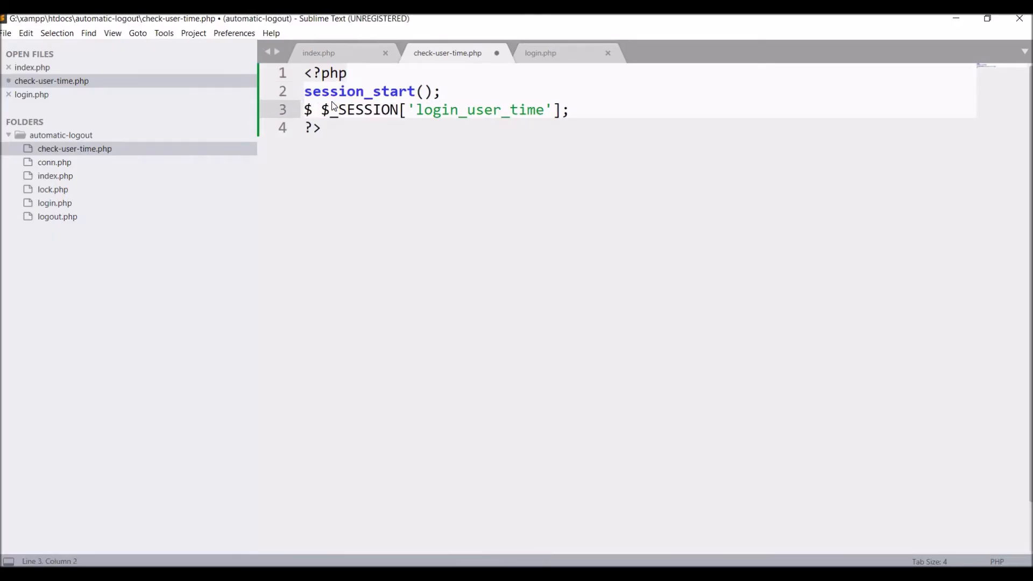
- Add session_start() and assign $userlogintime from the session inside if(isset()) templates
click(318, 53)
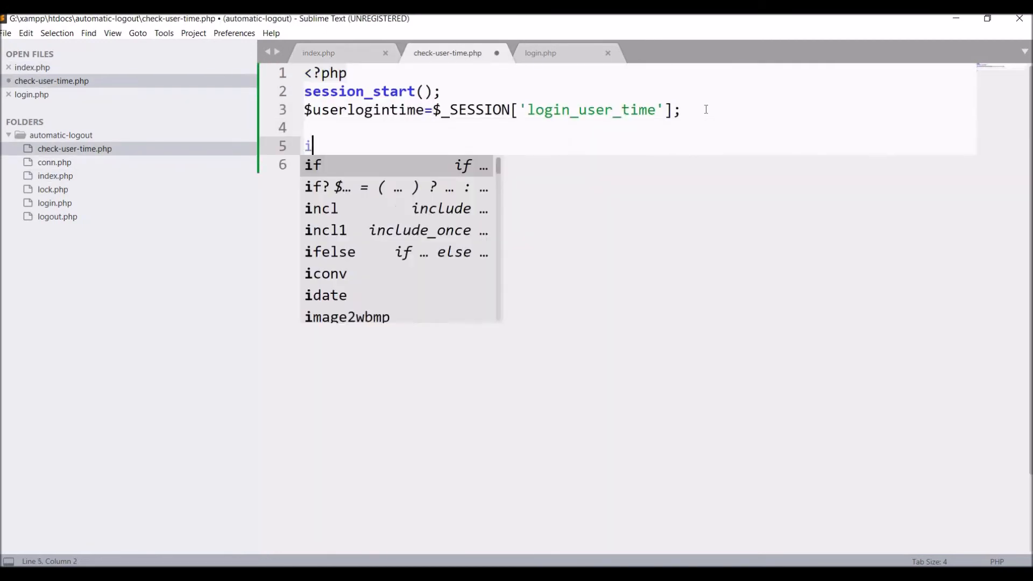
key(Tab)
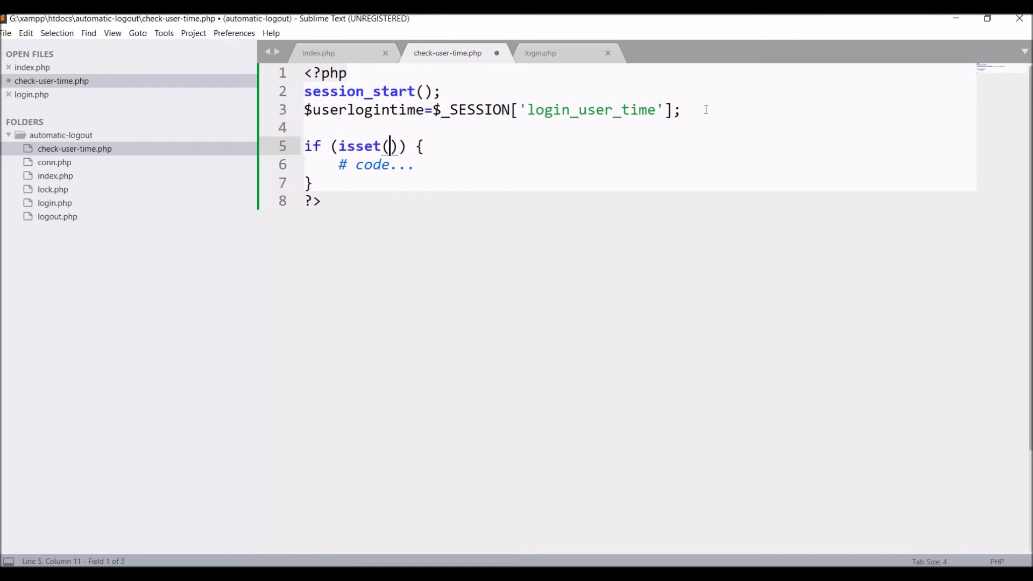
double_click(362, 110)
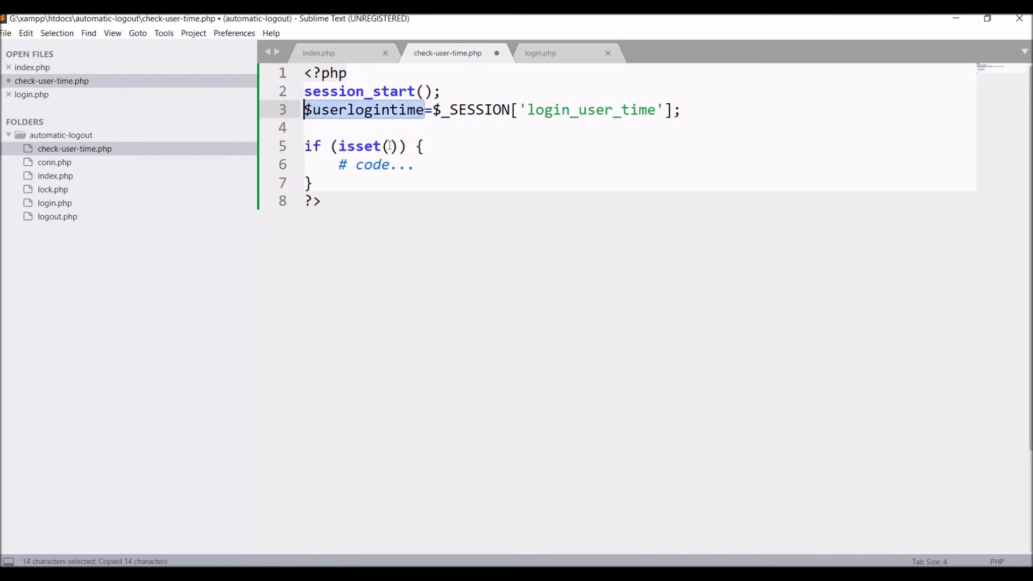
text(if})
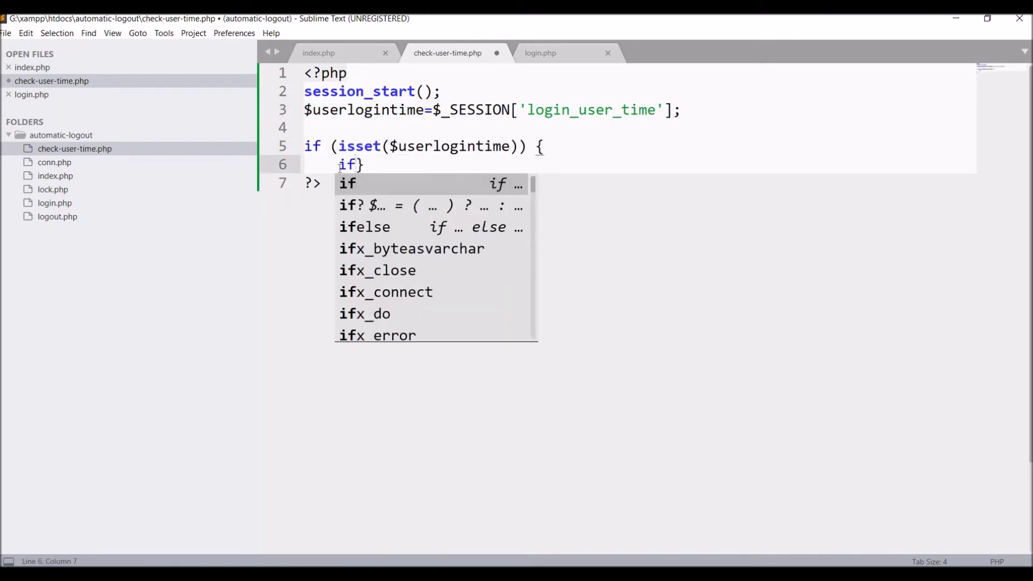
key(Tab)
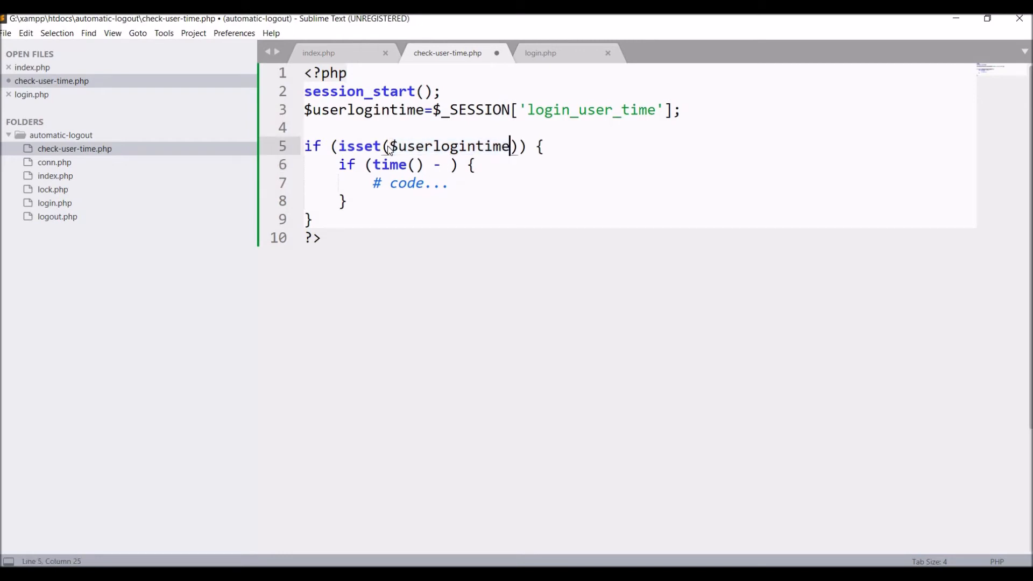
- Echo time() - $userlogintime as the seconds elapsed since login
double_click(449, 147)
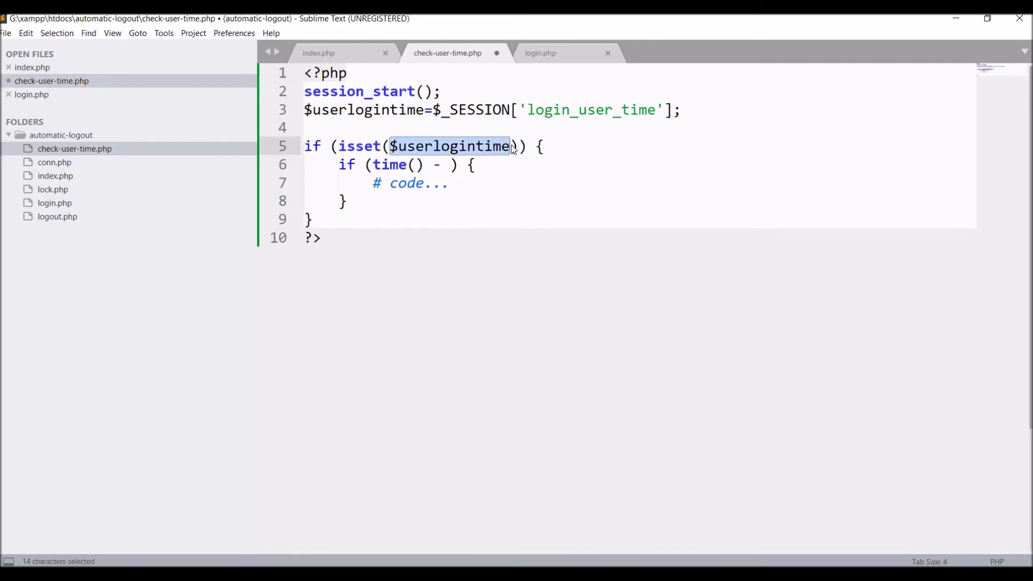
text(userlogintime)
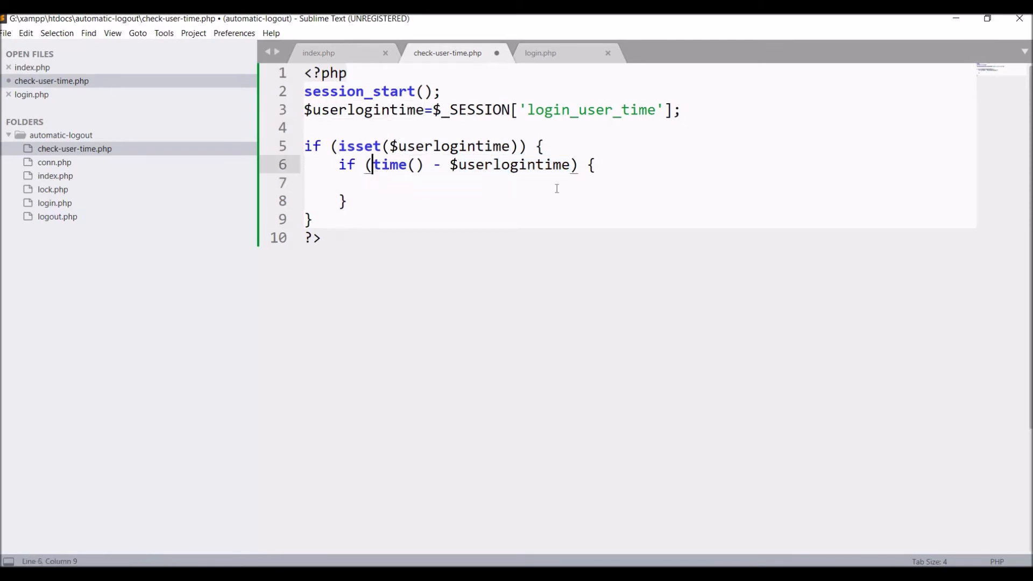
key(ctrl+x)
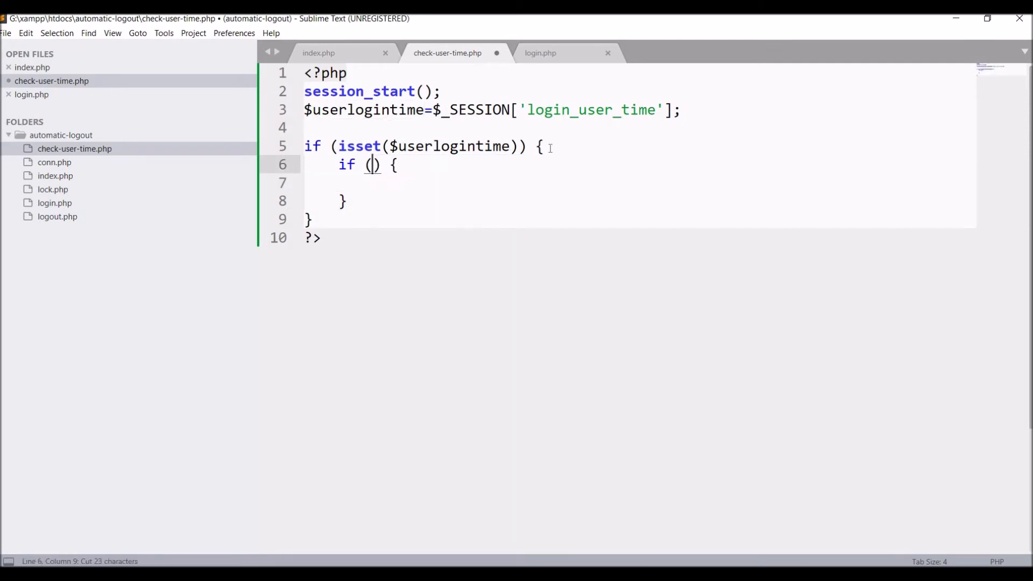
text(echo time() - $userlogintime;)
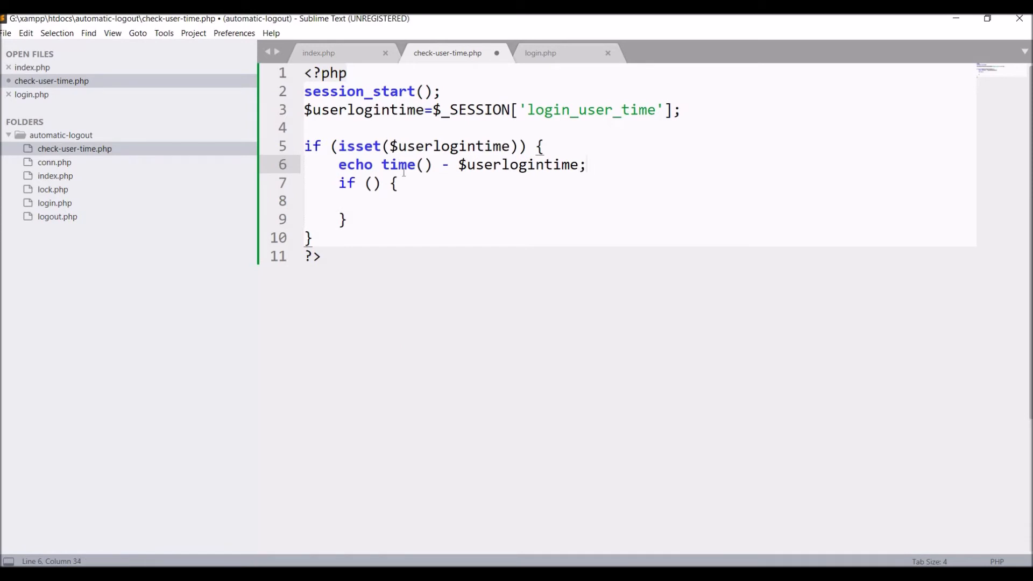
text($diffe)
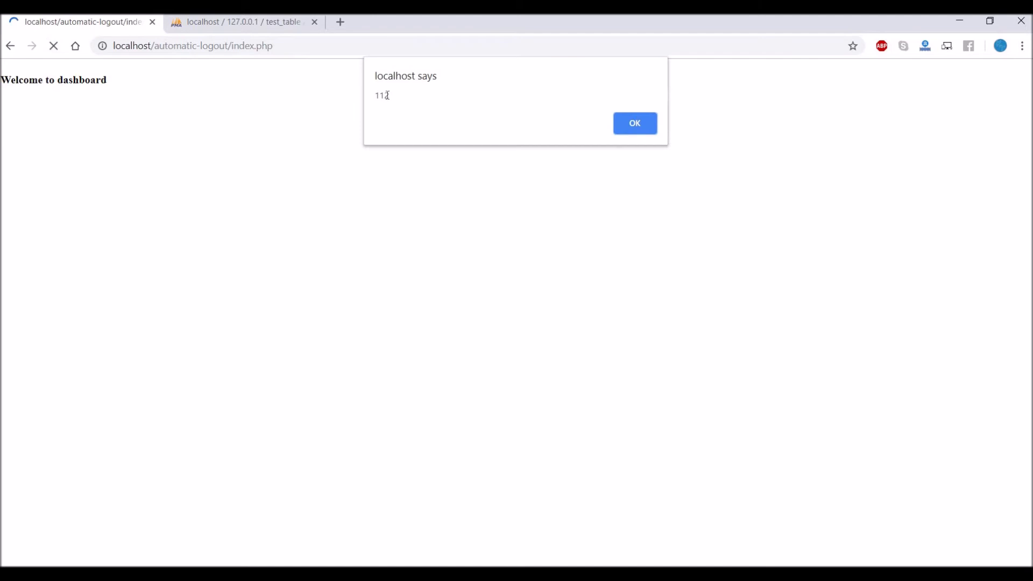
- Reload the dashboard and dismiss the alert showing seconds elapsed since login
click(633, 123)
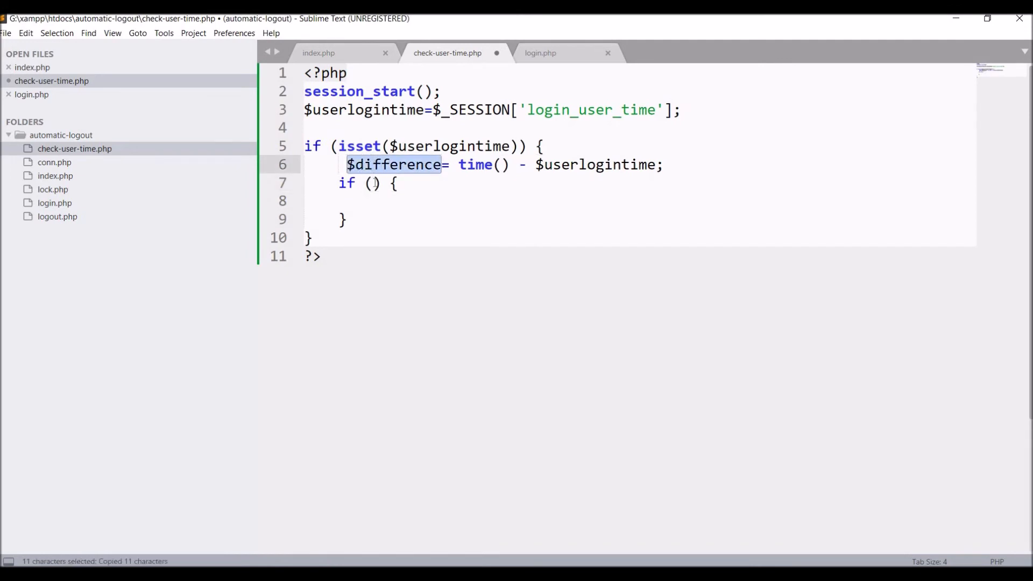
- Store time() - $userlogintime in $difference and echo 'Logout' when it exceeds 30
text($difference>30)
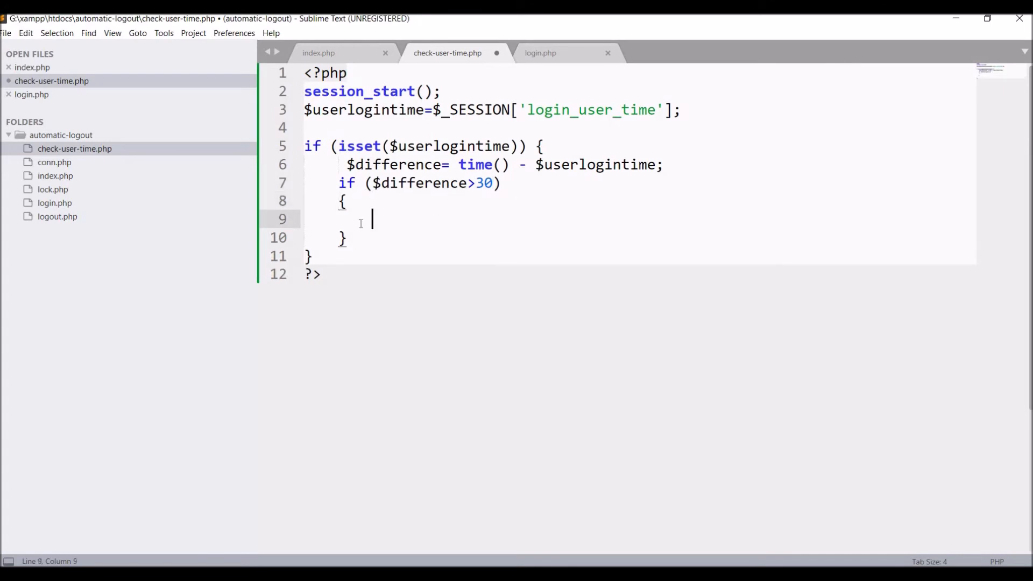
text(echo 'Logout')
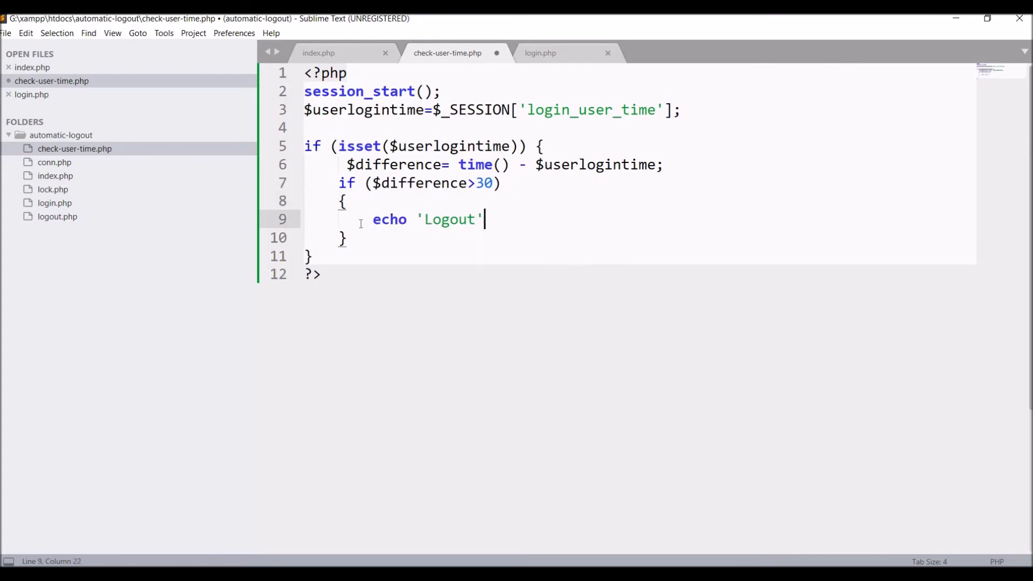
click(319, 53)
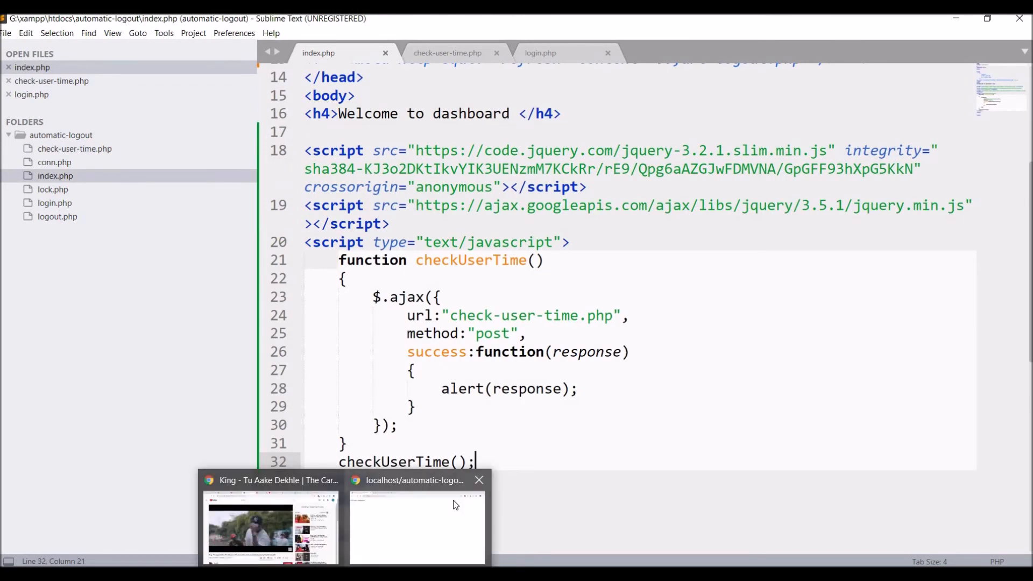
- In the success handler, redirect to logout.php via window.location.href when the response is 'Logout', then save
text(if()
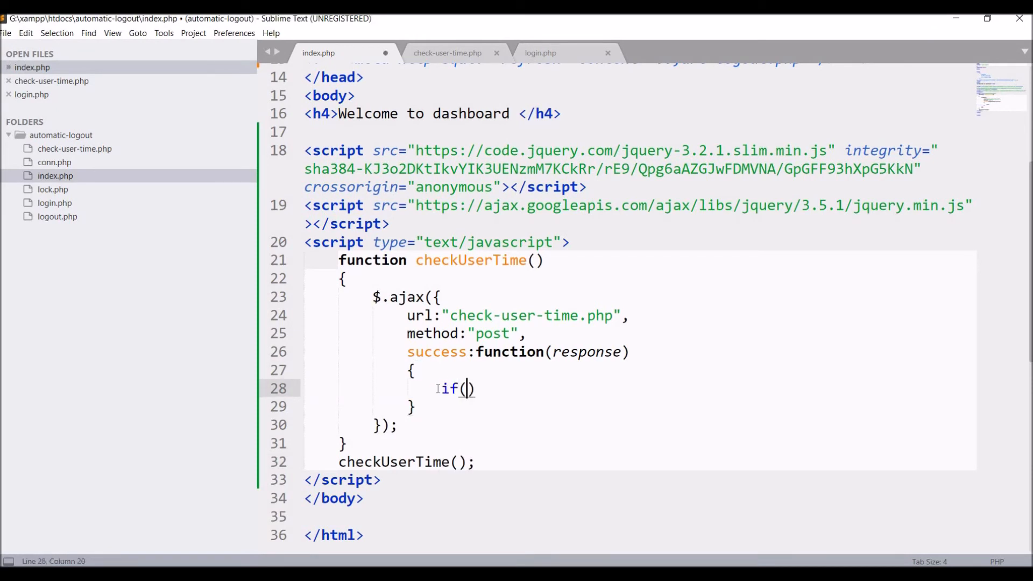
text(response=='Logout)
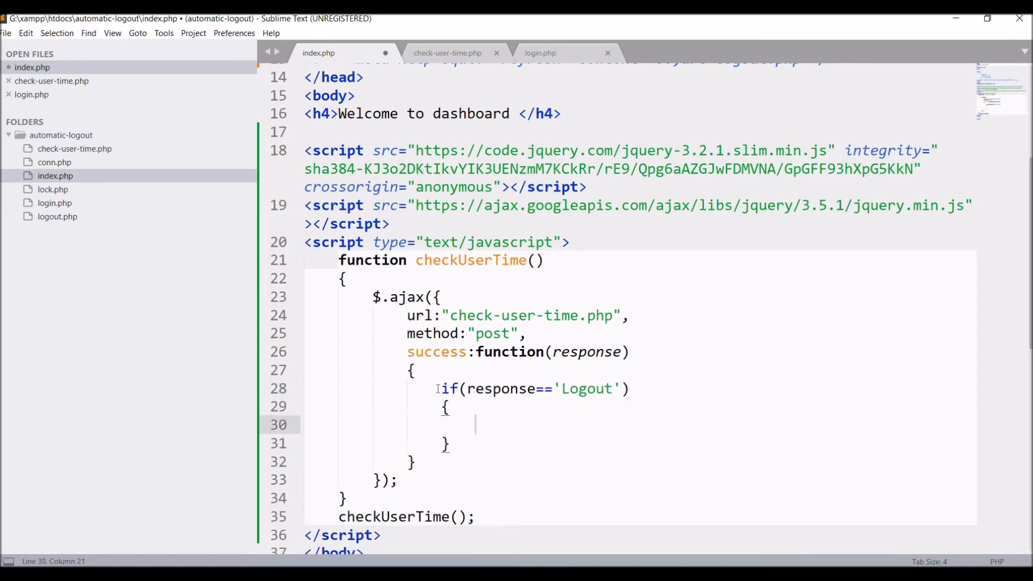
text(window.location.)
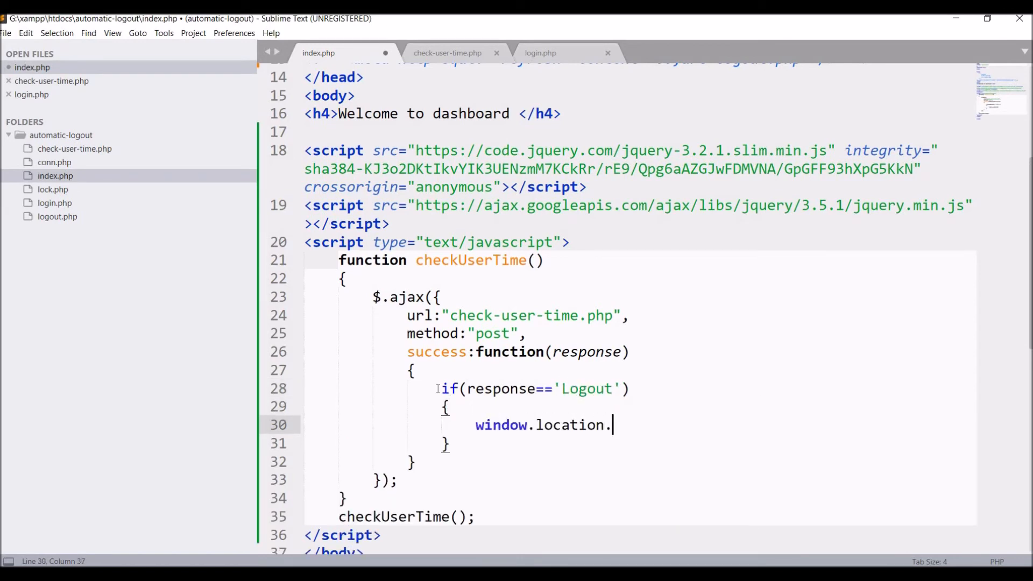
text(href="log)
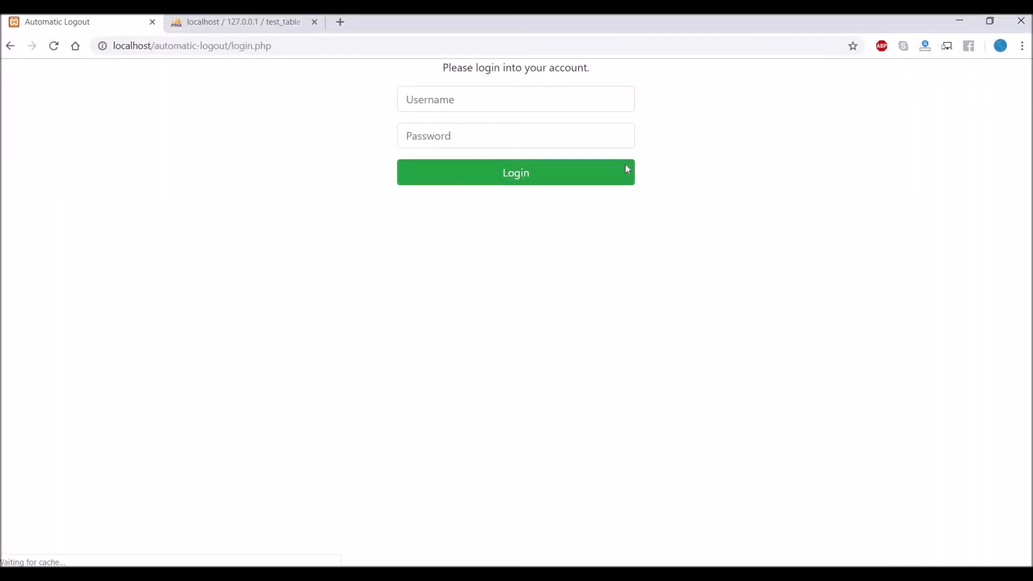
click(515, 99)
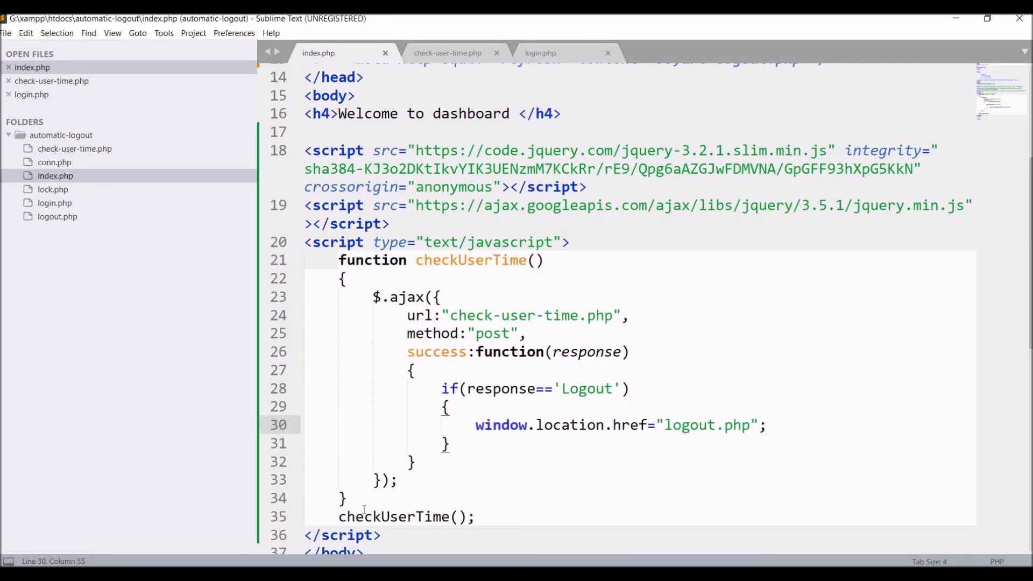
- Wrap the checkUserTime() call in a setinterval callback running every 2000 ms, and save index.php
click(348, 496)
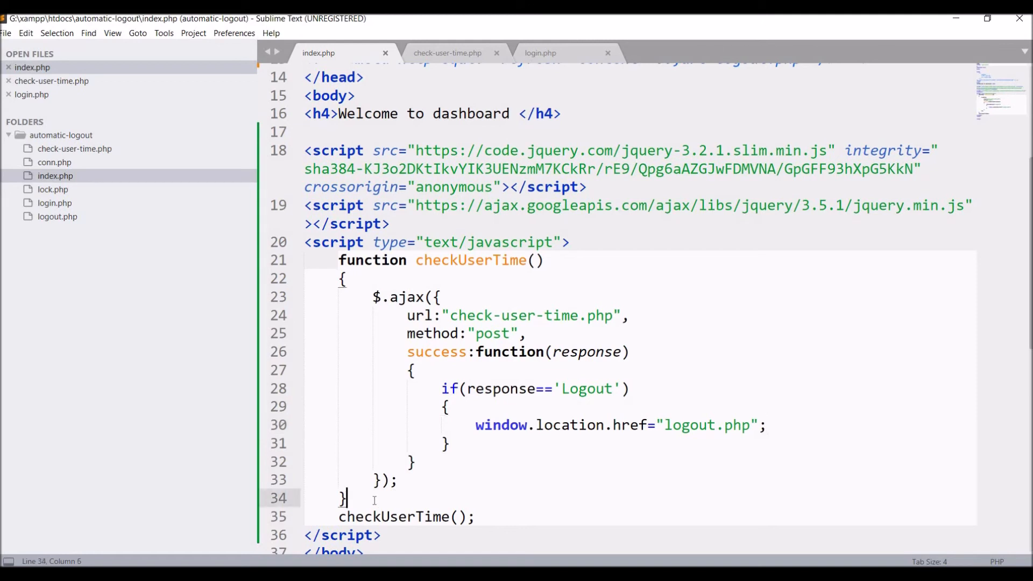
text(s)
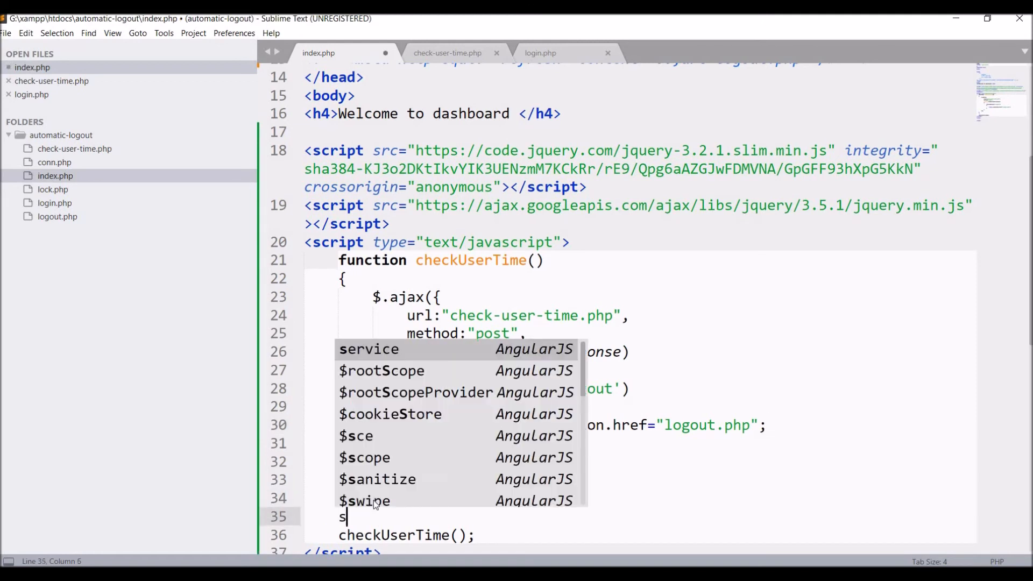
text(etinte)
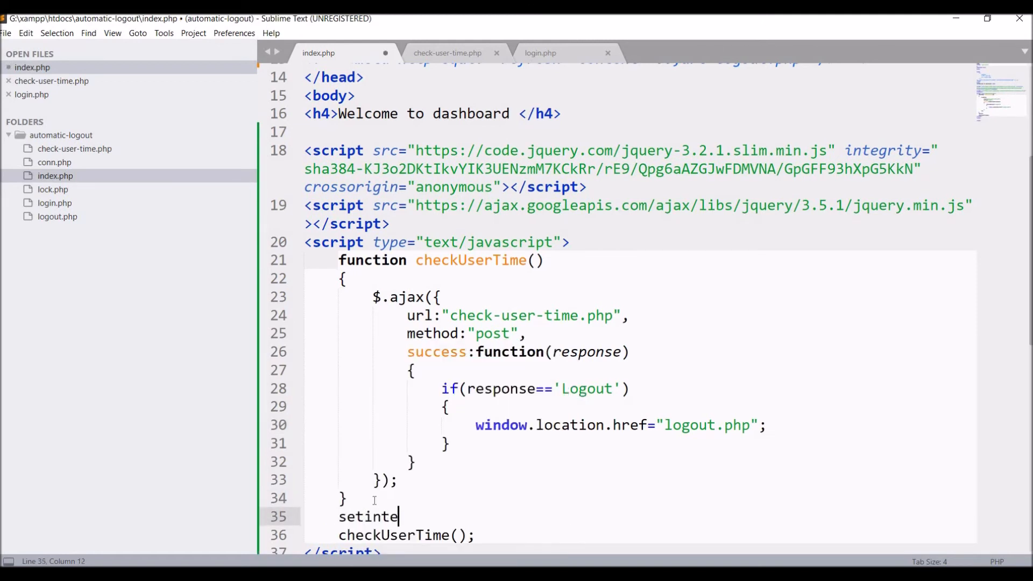
text(rval)
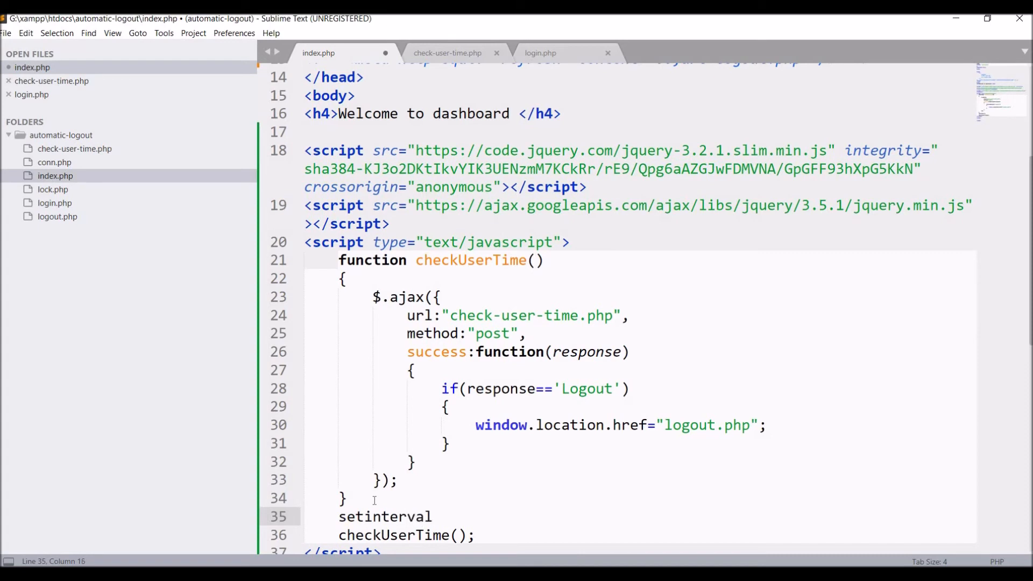
text((func))
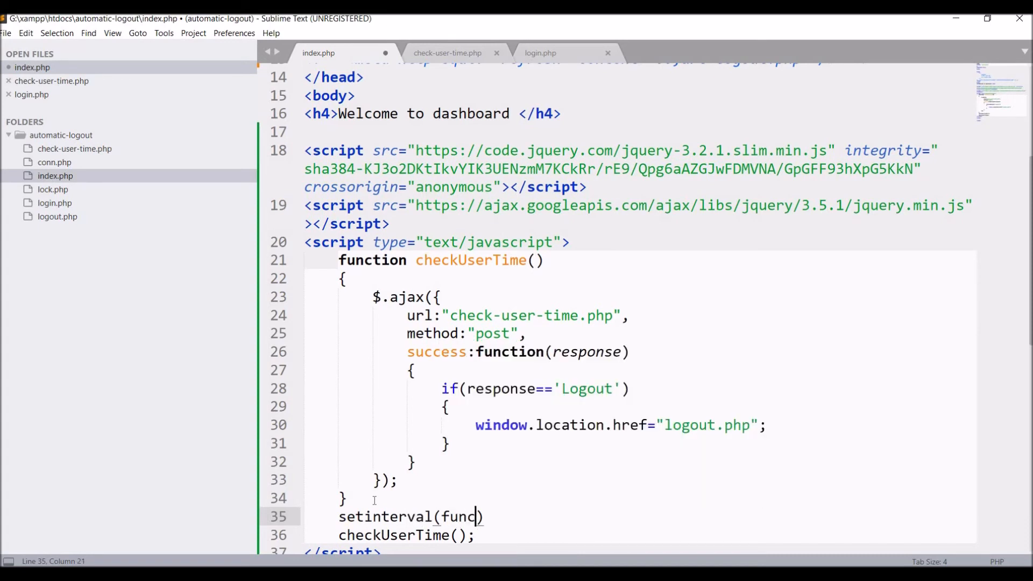
text(tion9))
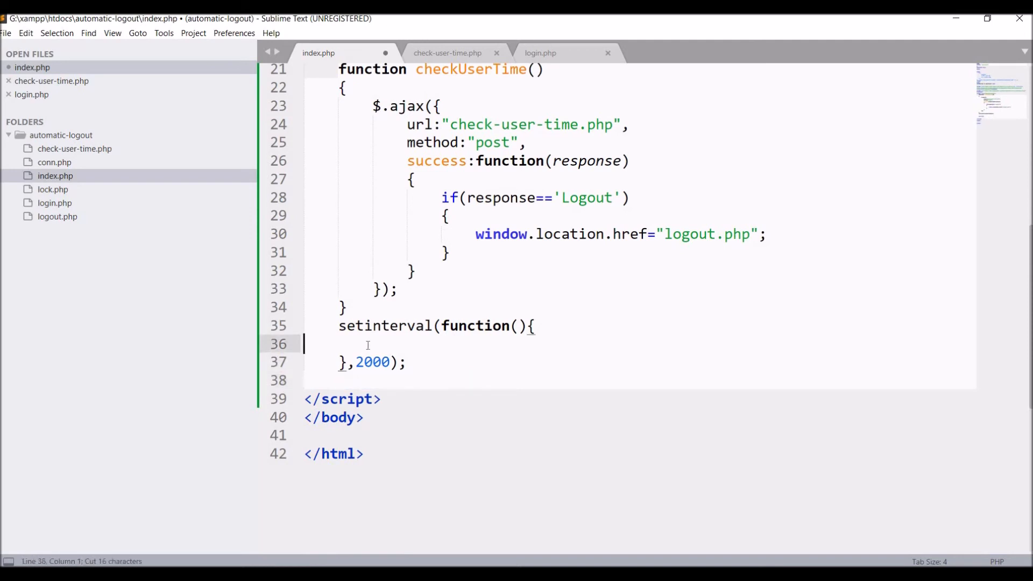
text(checkUserTime();)
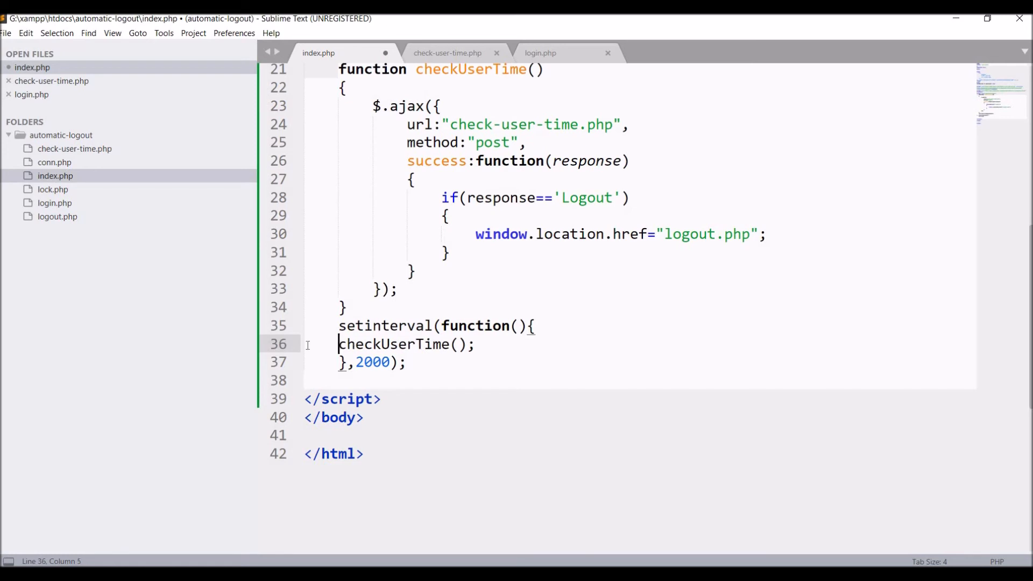
key(Tab)
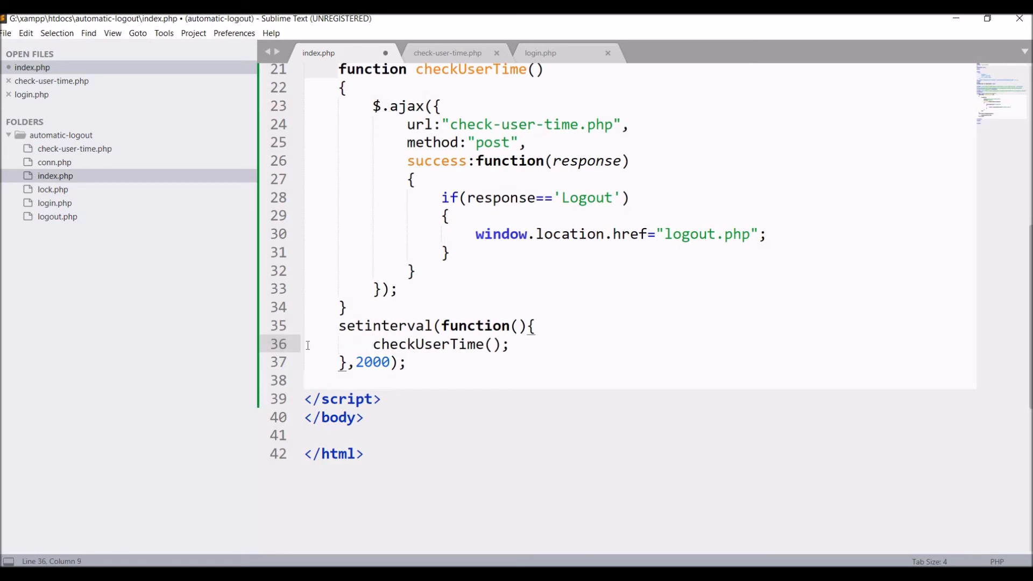
key(ctrl+s)
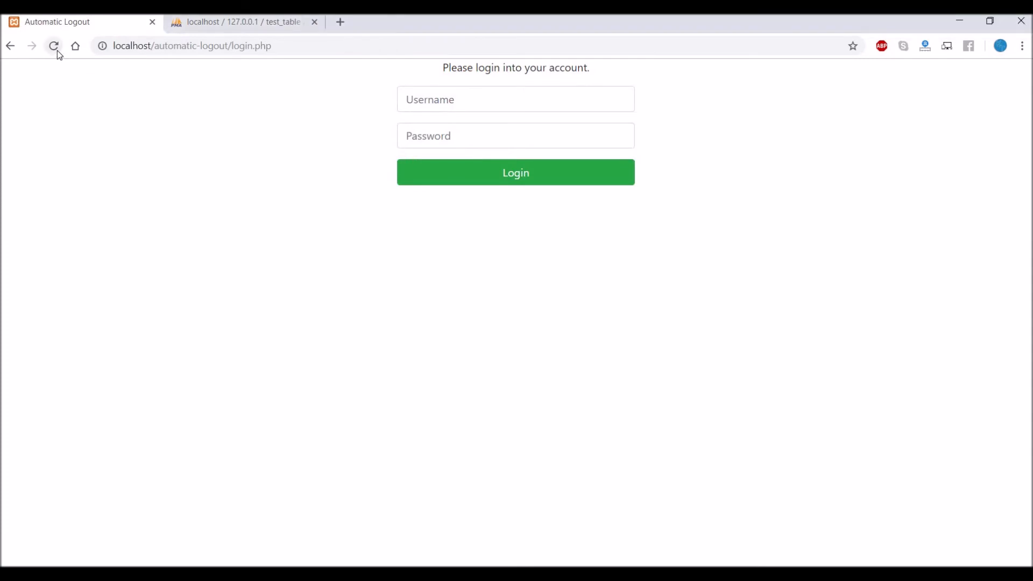
click(514, 99)
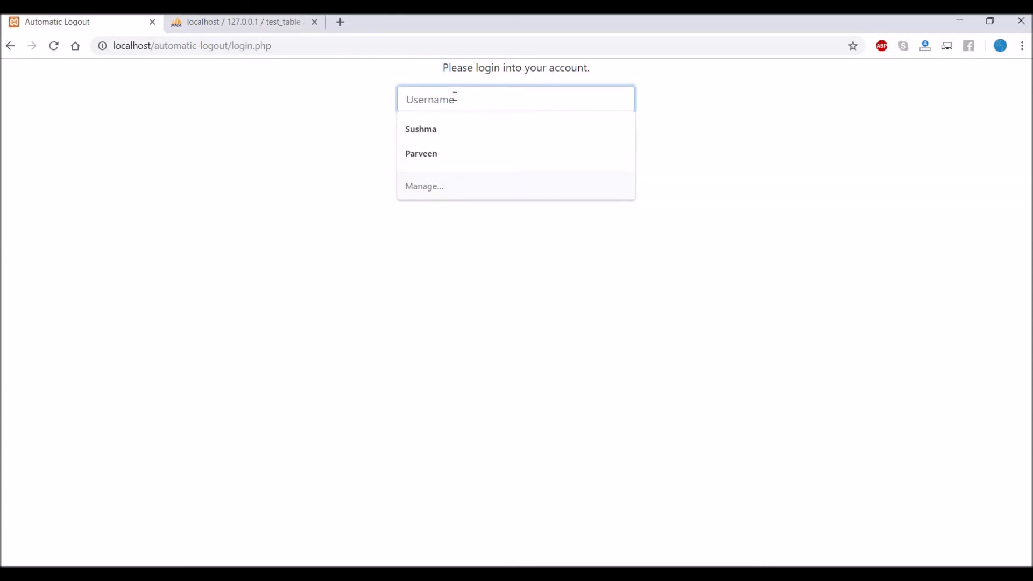
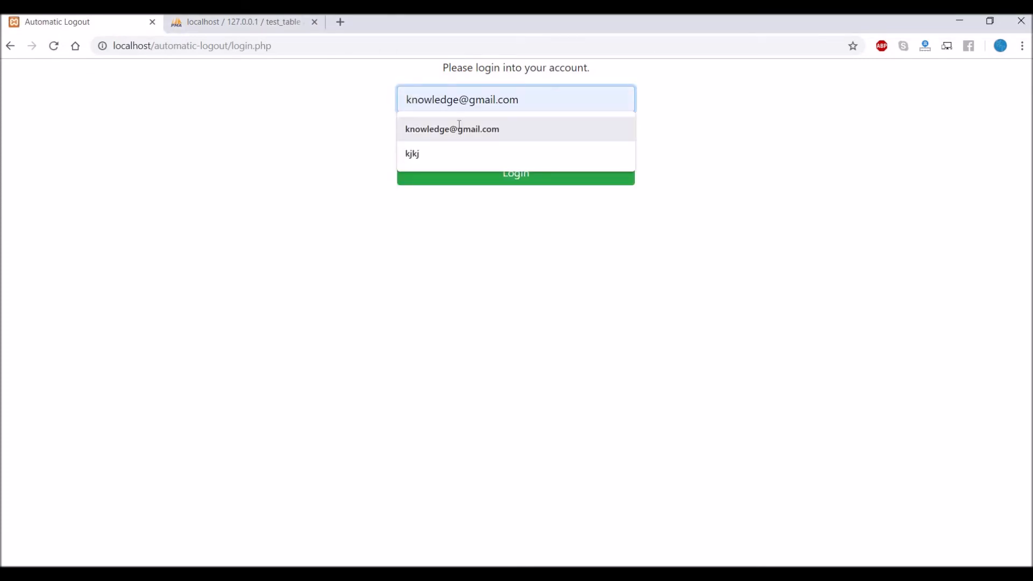
text(•••••)
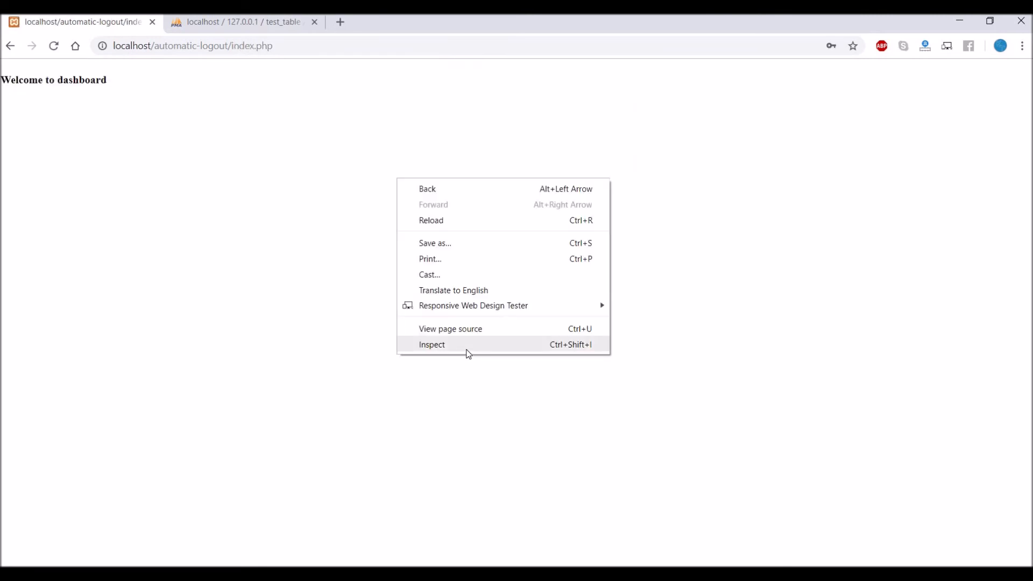
click(431, 344)
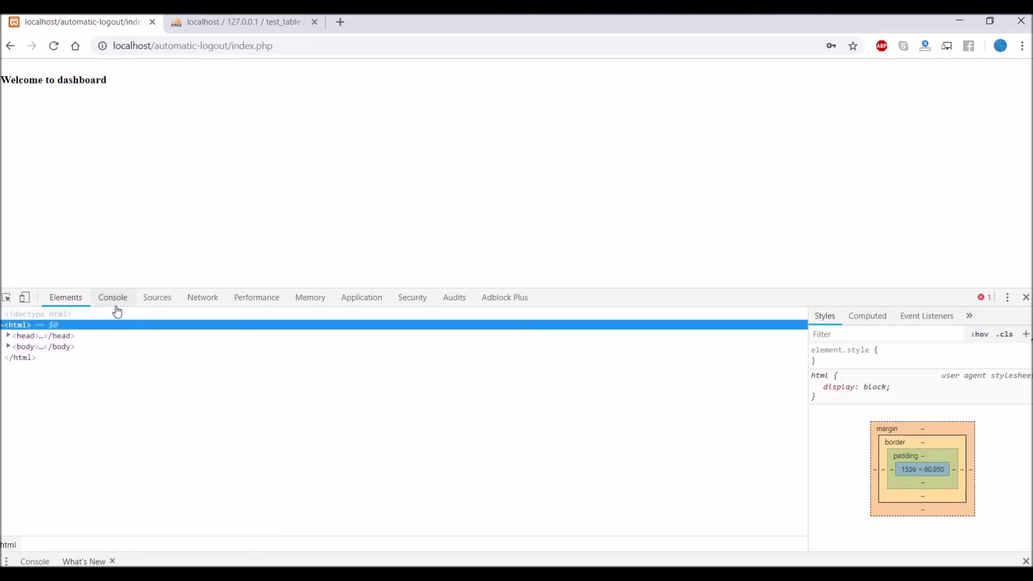
click(112, 297)
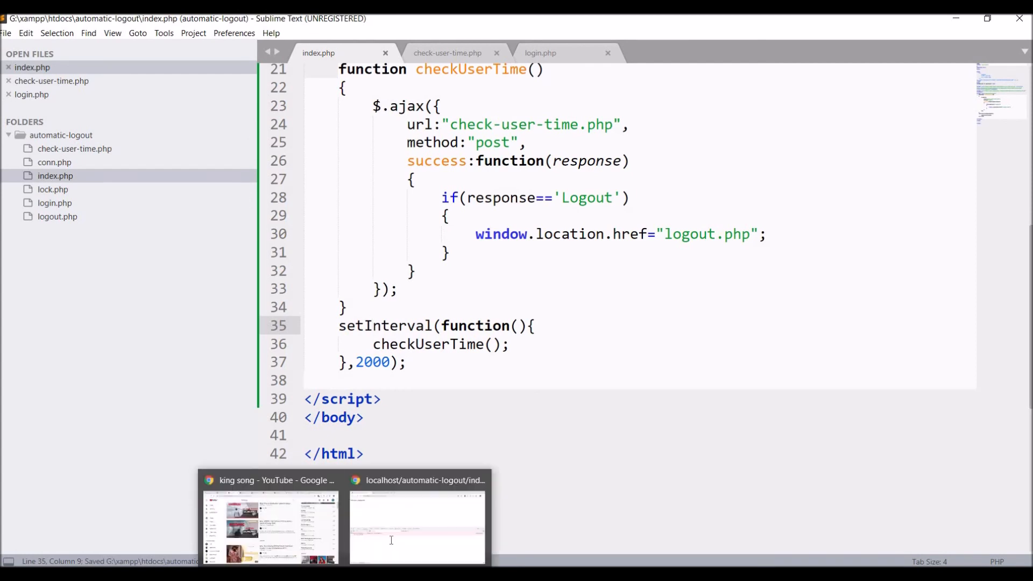
click(417, 523)
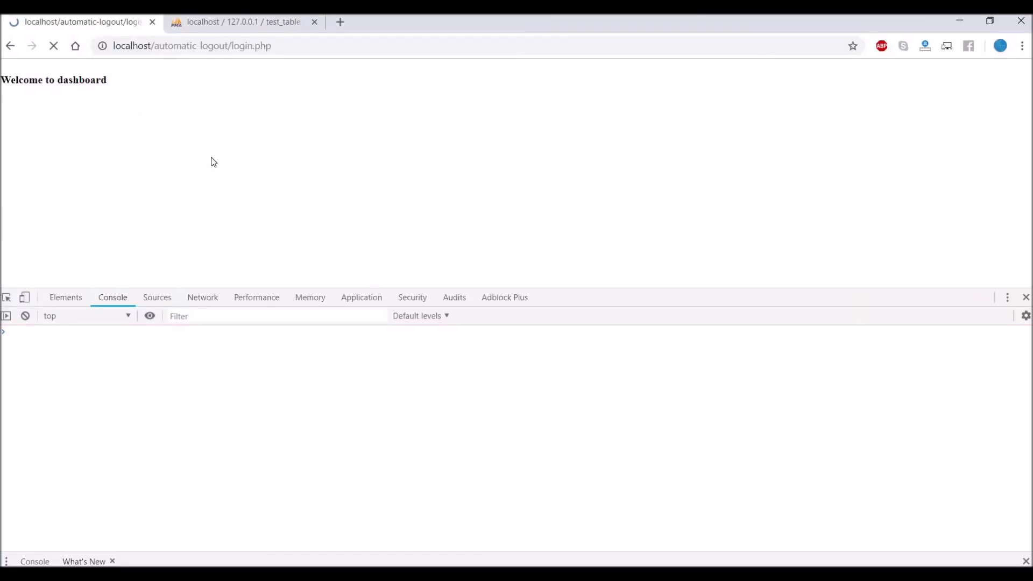
- Log back in with the autofilled username to reach the dashboard again
text(k)
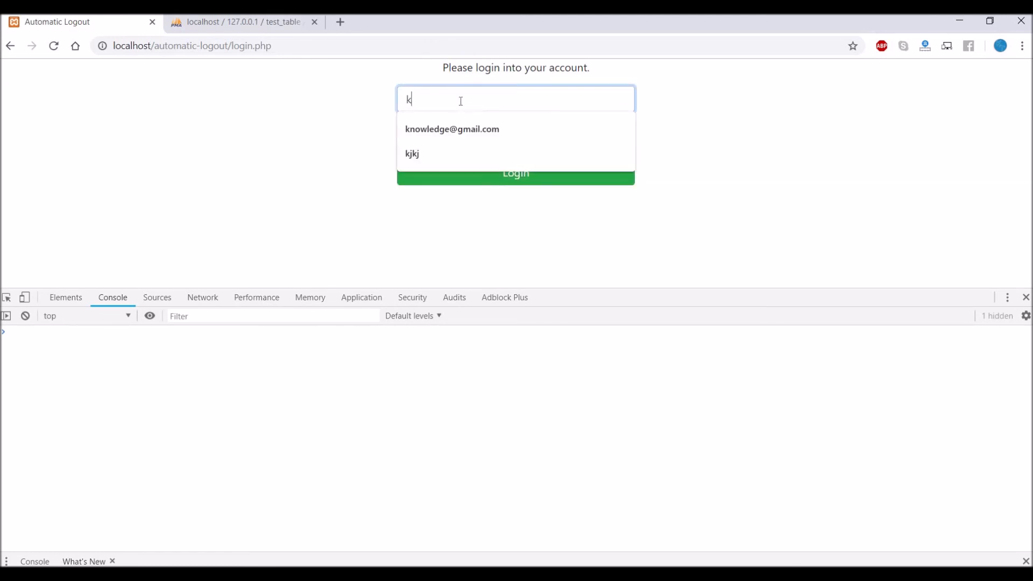
click(452, 129)
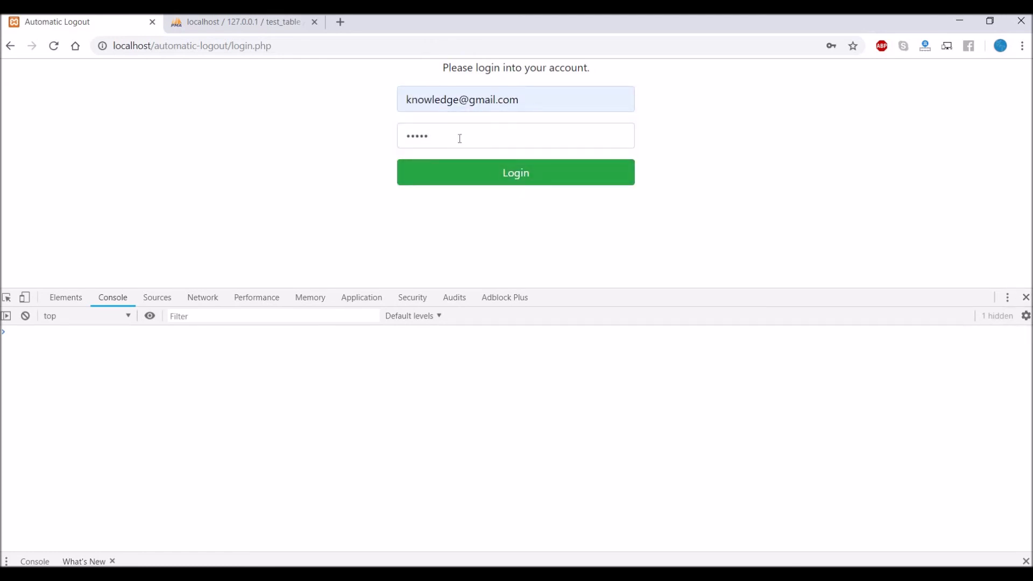
click(515, 172)
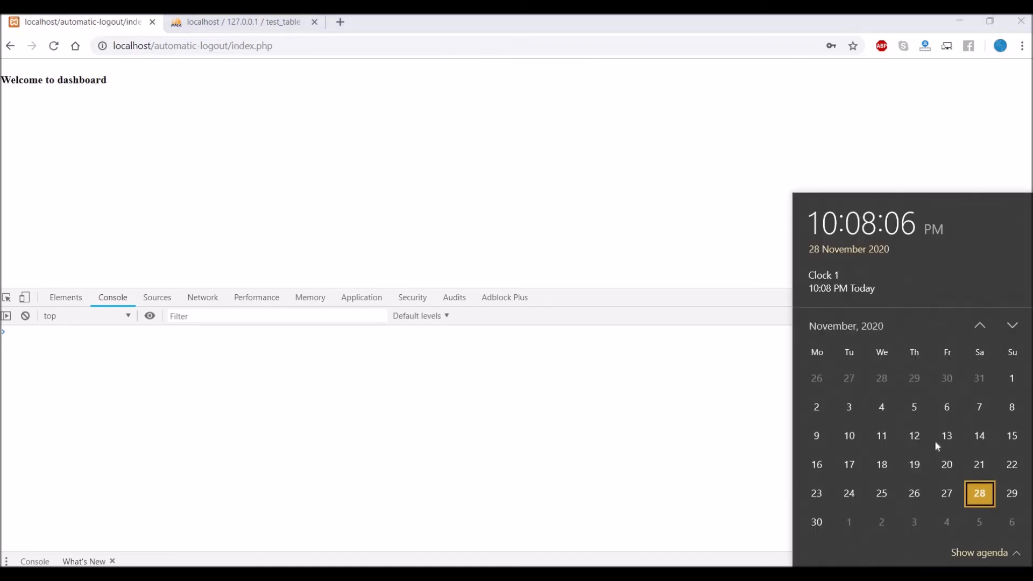
mouse_move(924, 256)
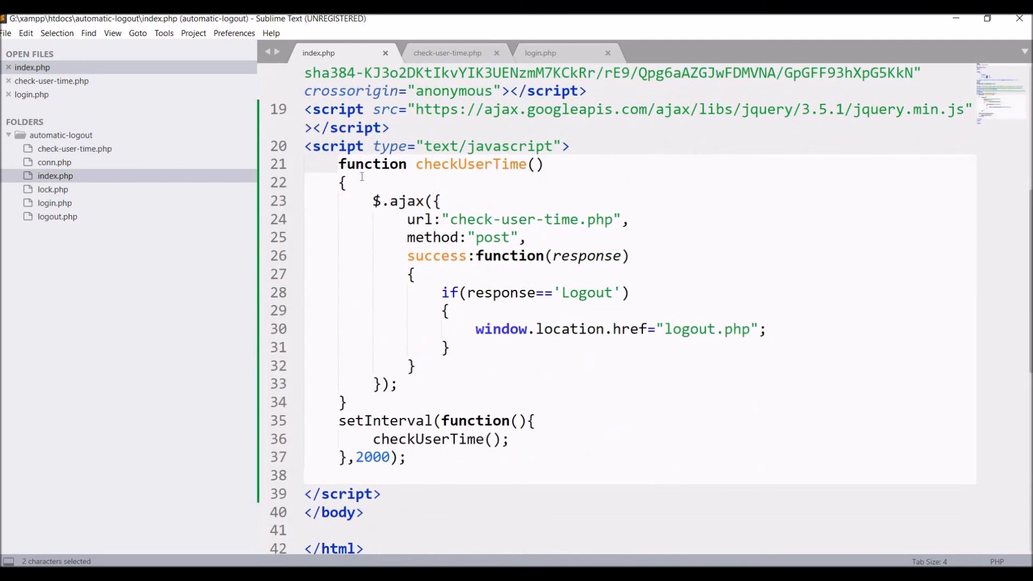
click(346, 182)
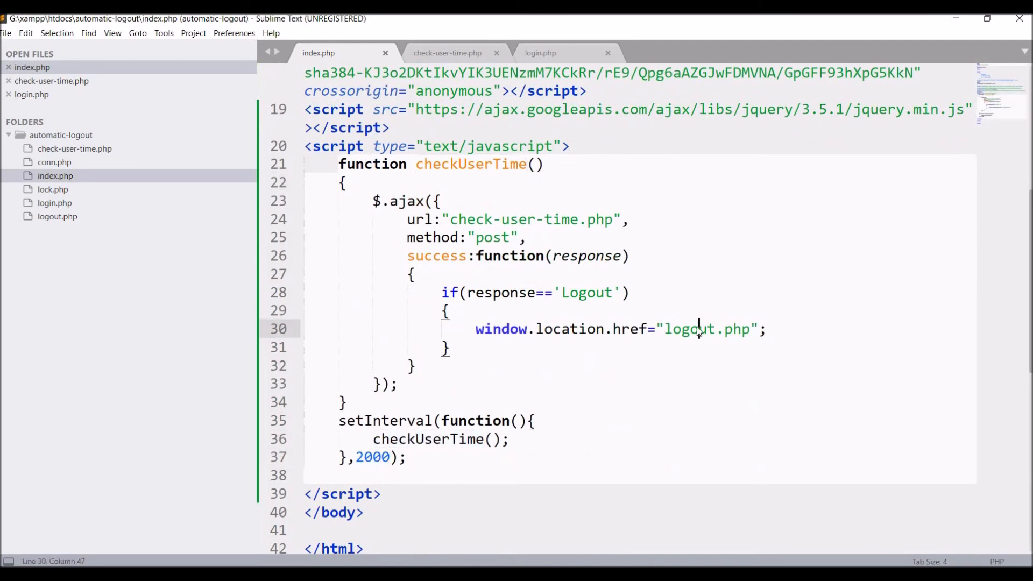
double_click(688, 328)
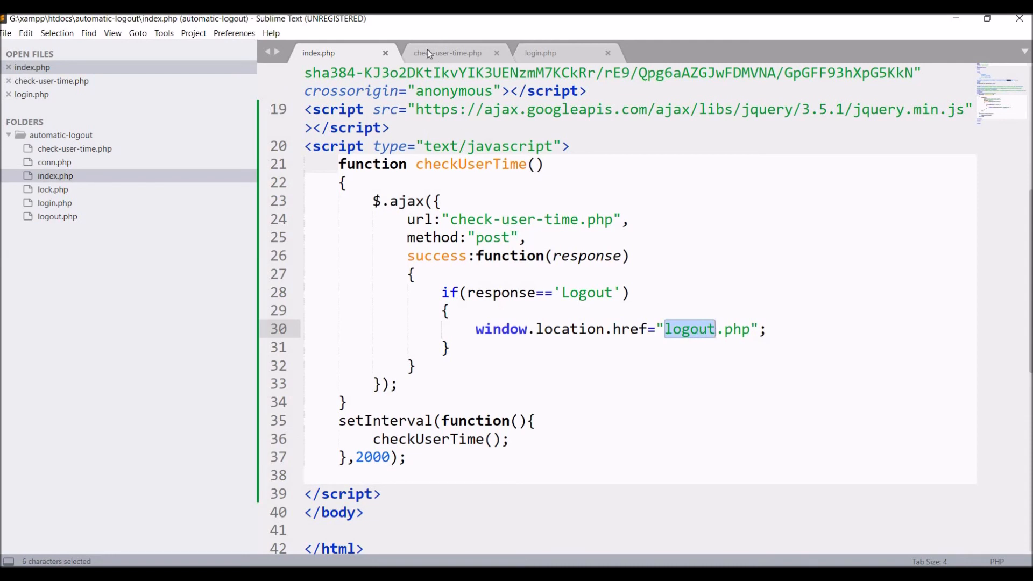
click(447, 53)
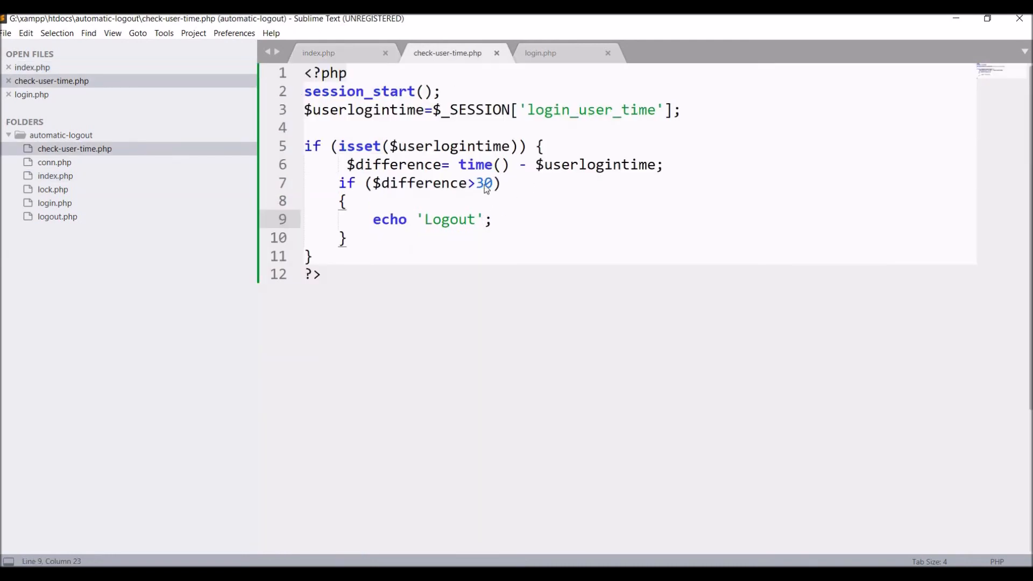
double_click(483, 183)
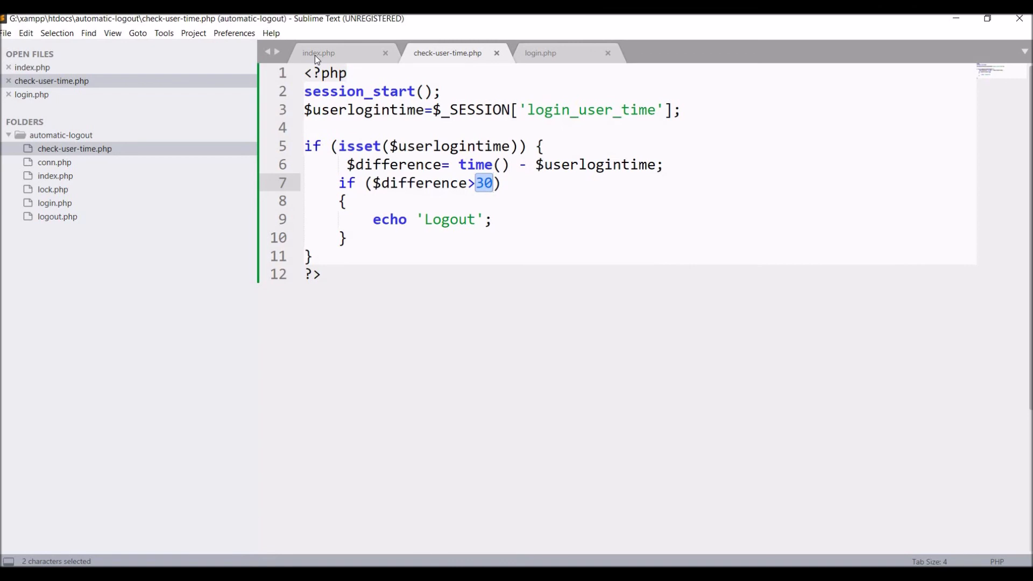
click(318, 53)
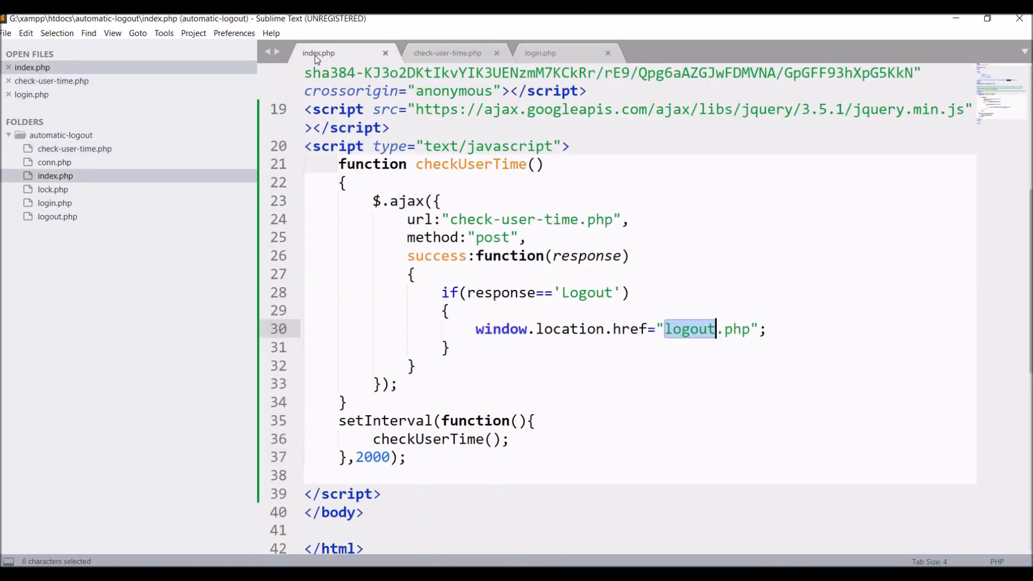
click(447, 53)
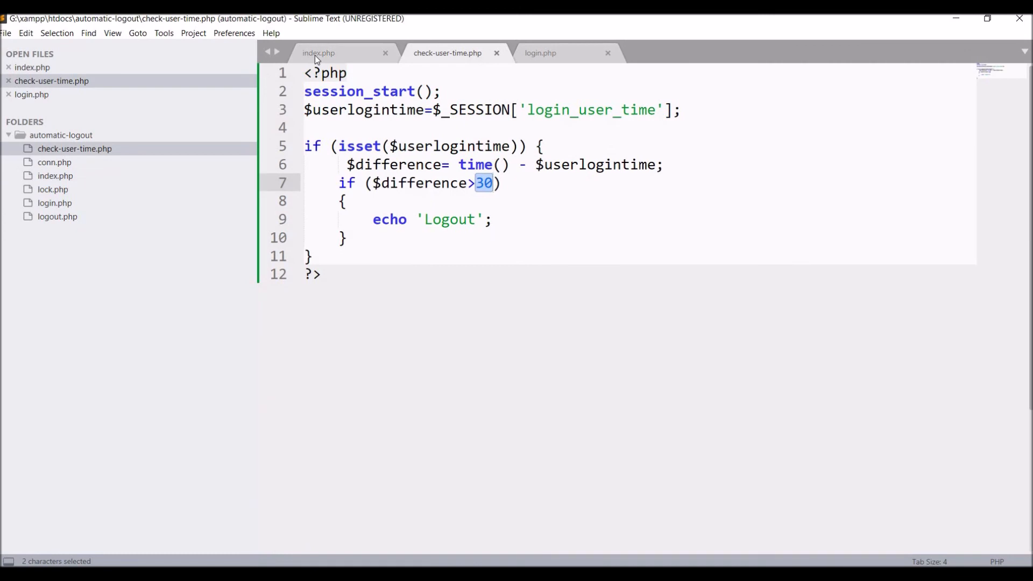
click(317, 53)
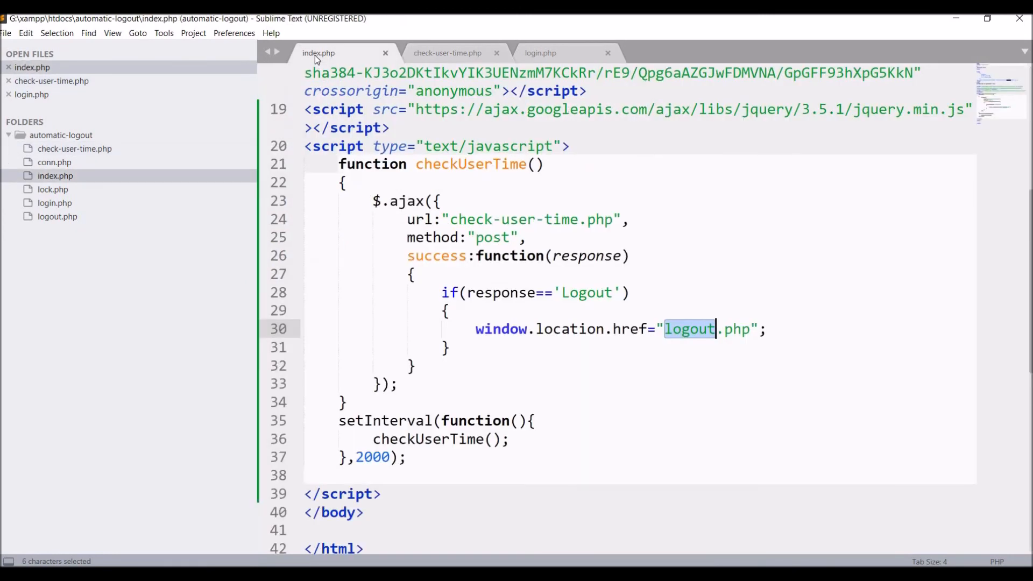